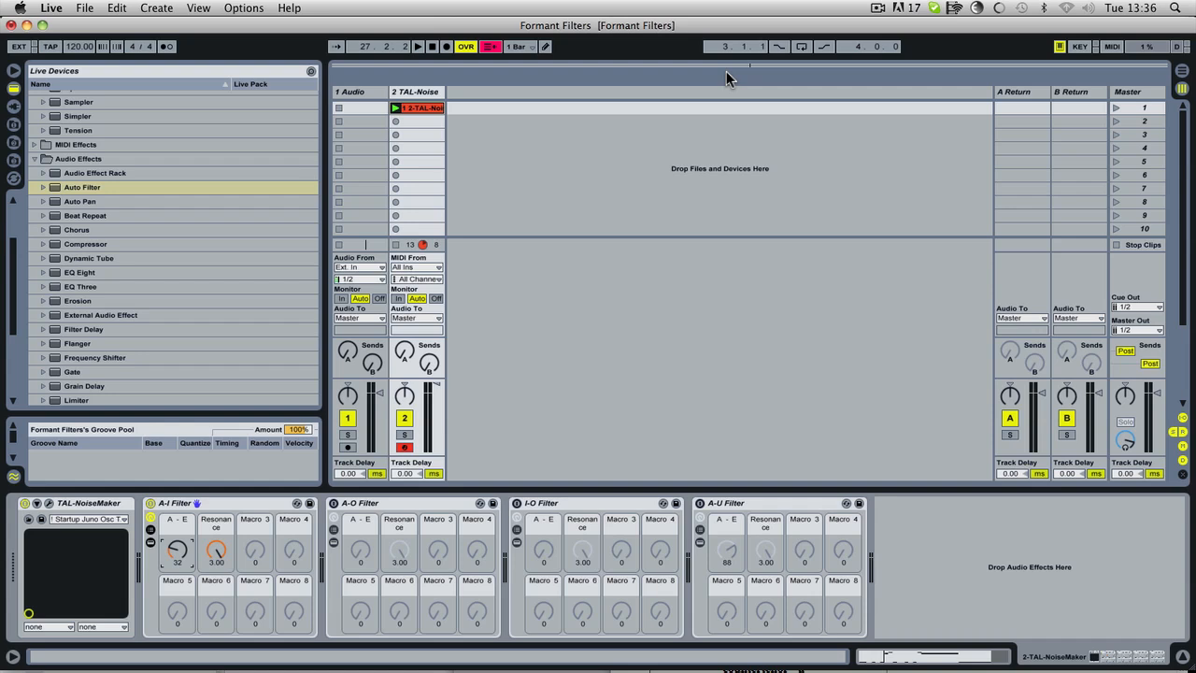
mouse_move(746, 208)
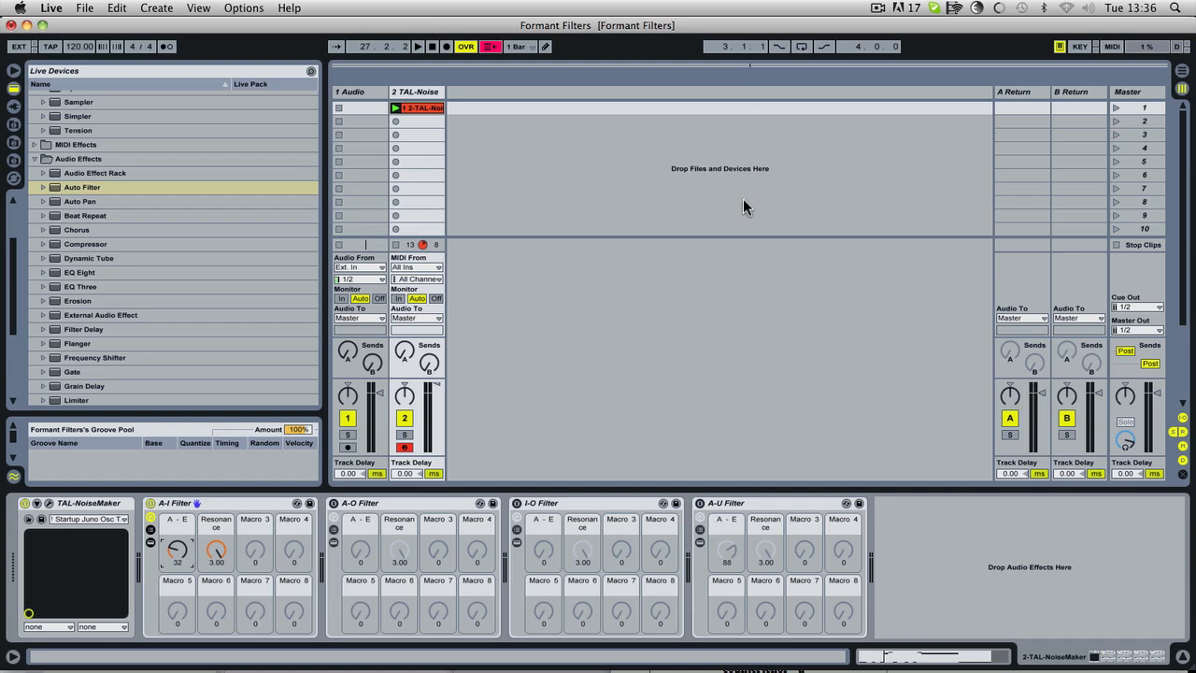
mouse_move(576, 280)
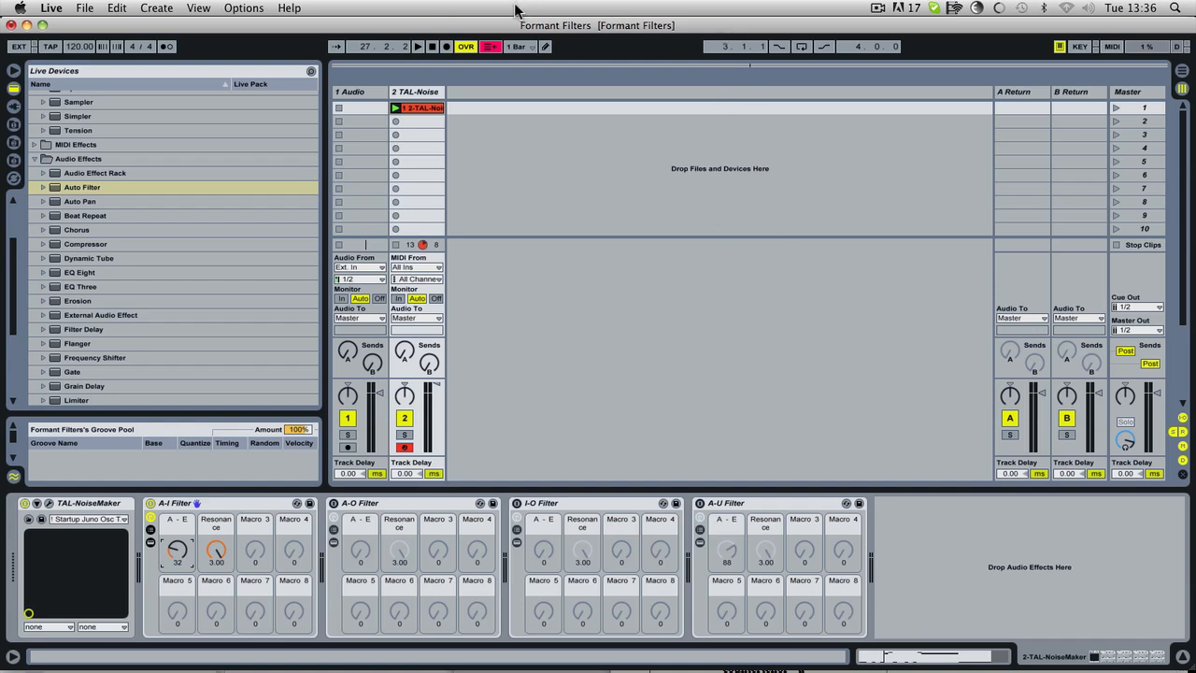
mouse_move(714, 329)
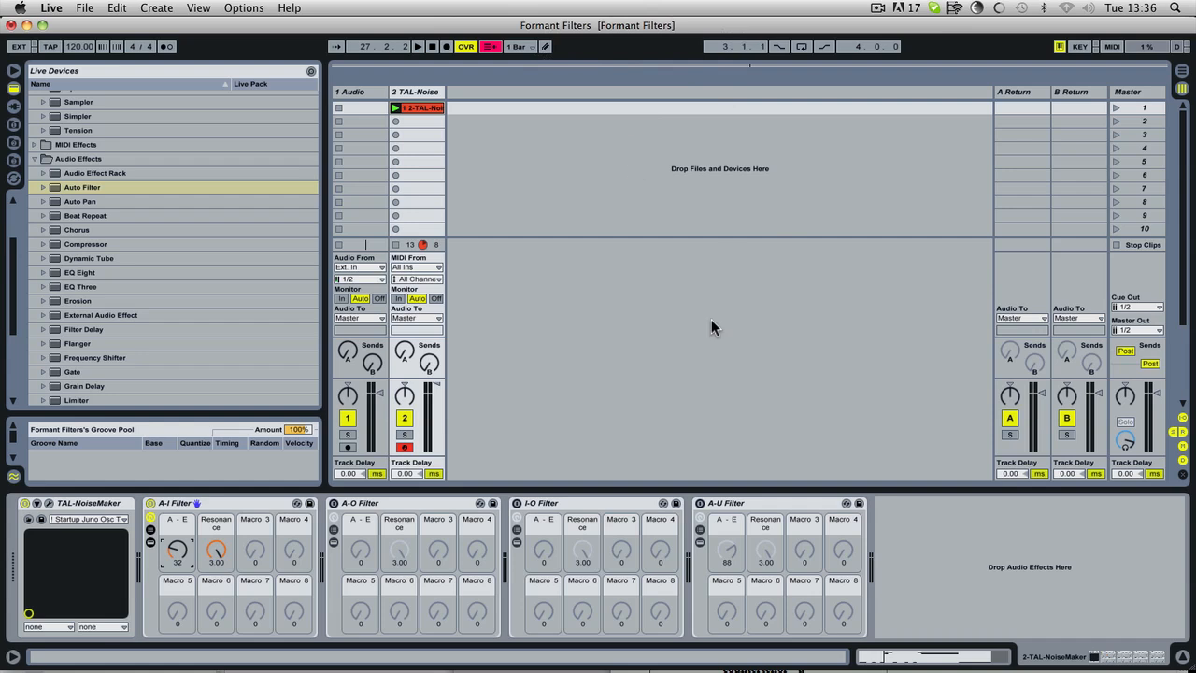
mouse_move(529, 314)
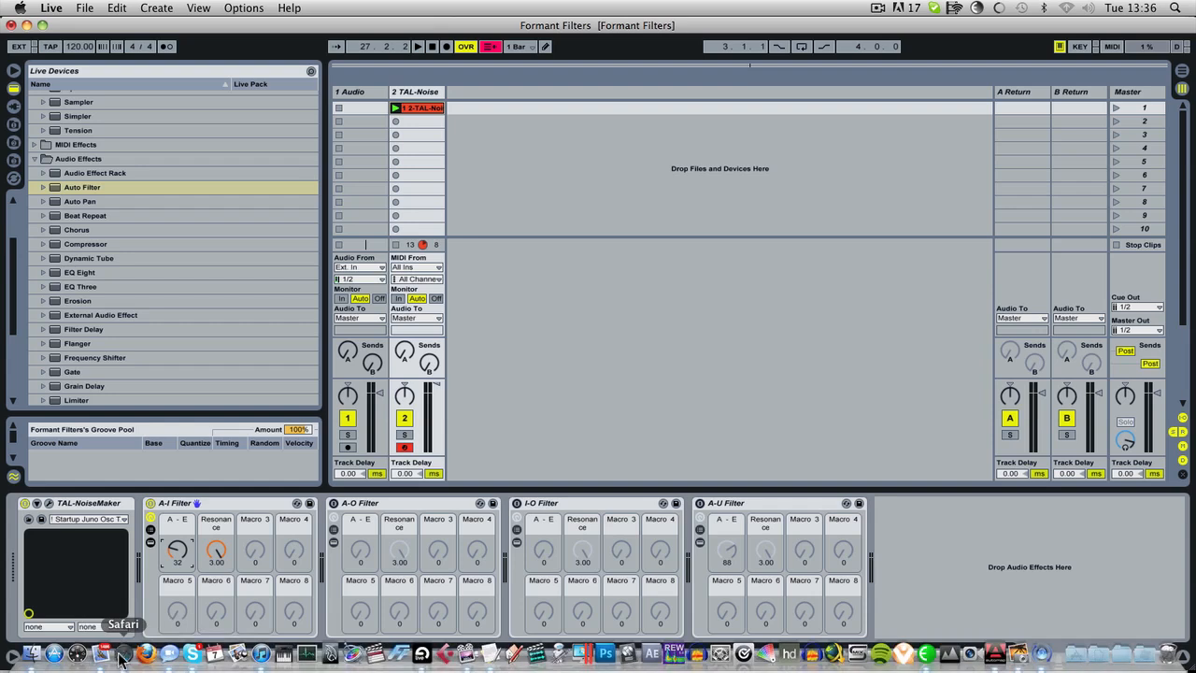
Step: Bring Safari's formant table forward and scroll down to the bass vowel rows
click(120, 652)
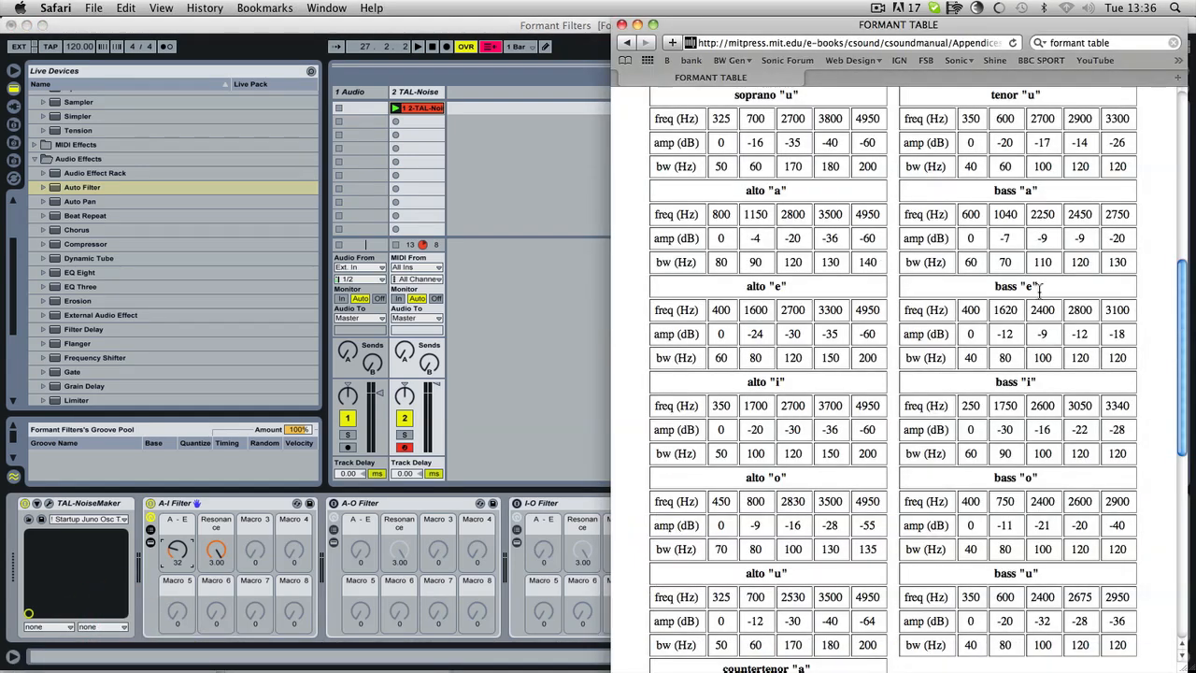
scroll(down, 3)
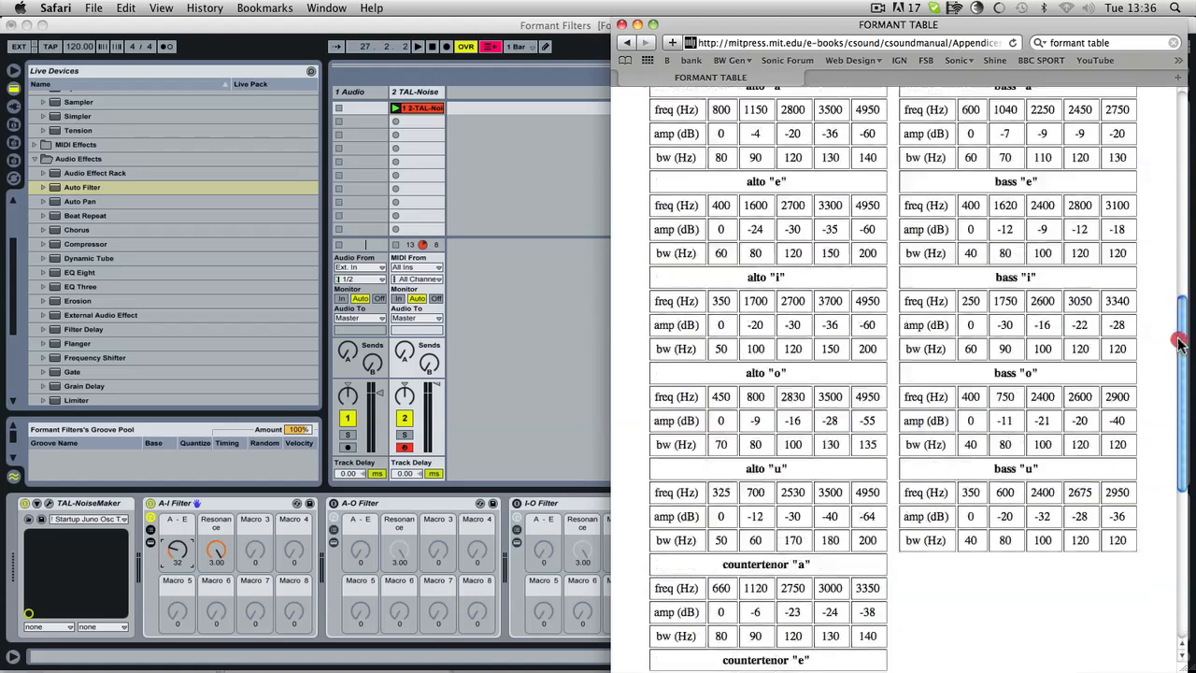
scroll(down, 3)
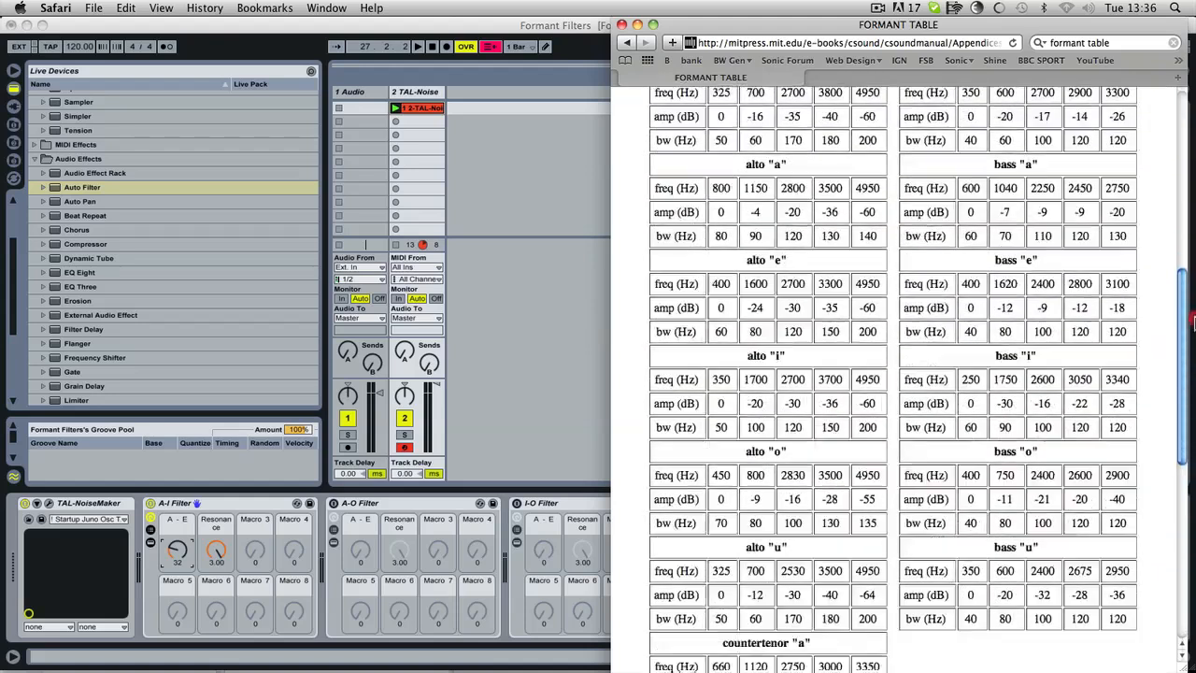
scroll(down, 3)
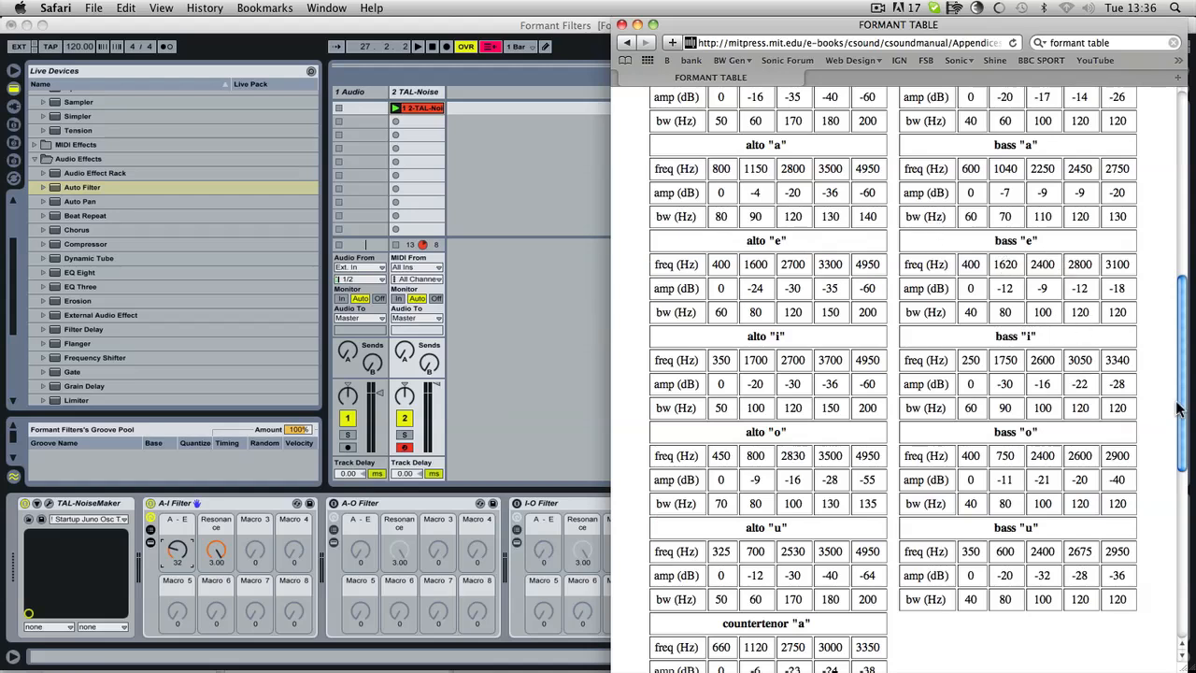
scroll(down, 3)
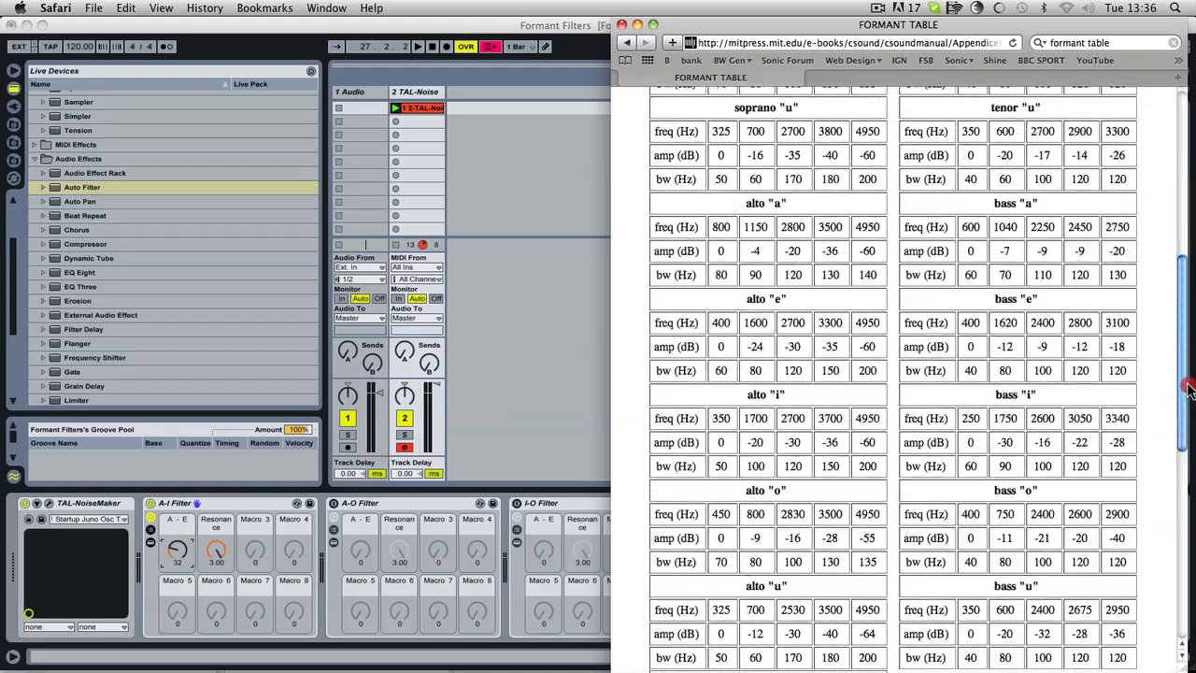
scroll(down, 3)
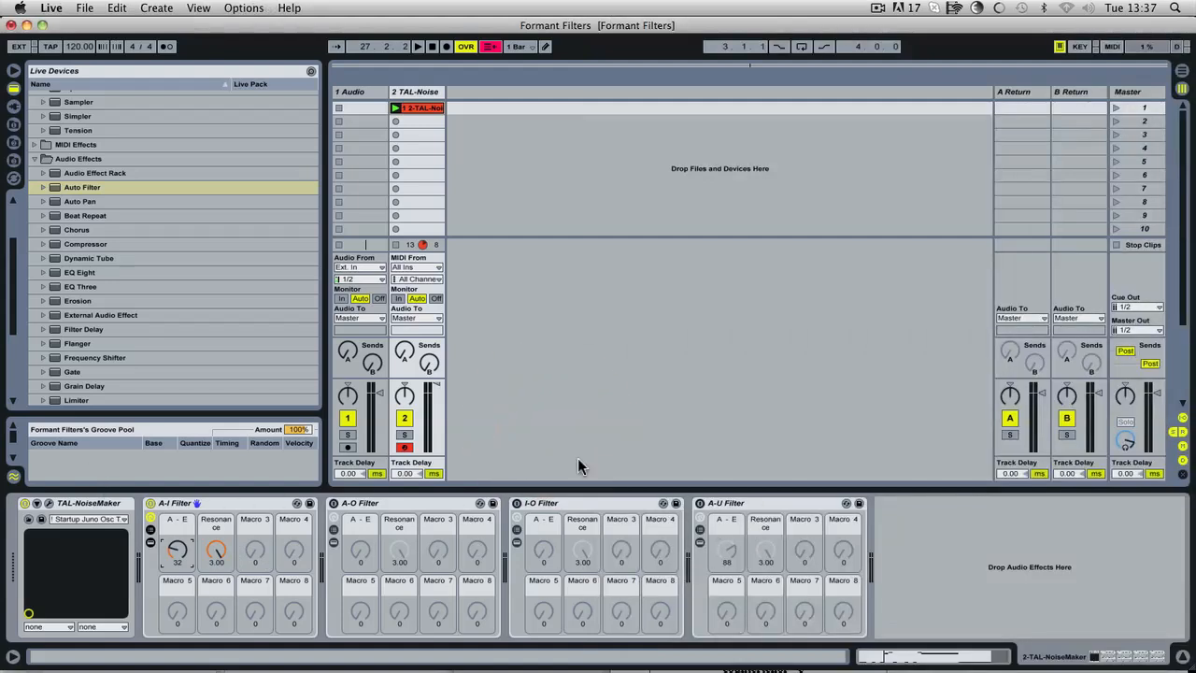
mouse_move(484, 436)
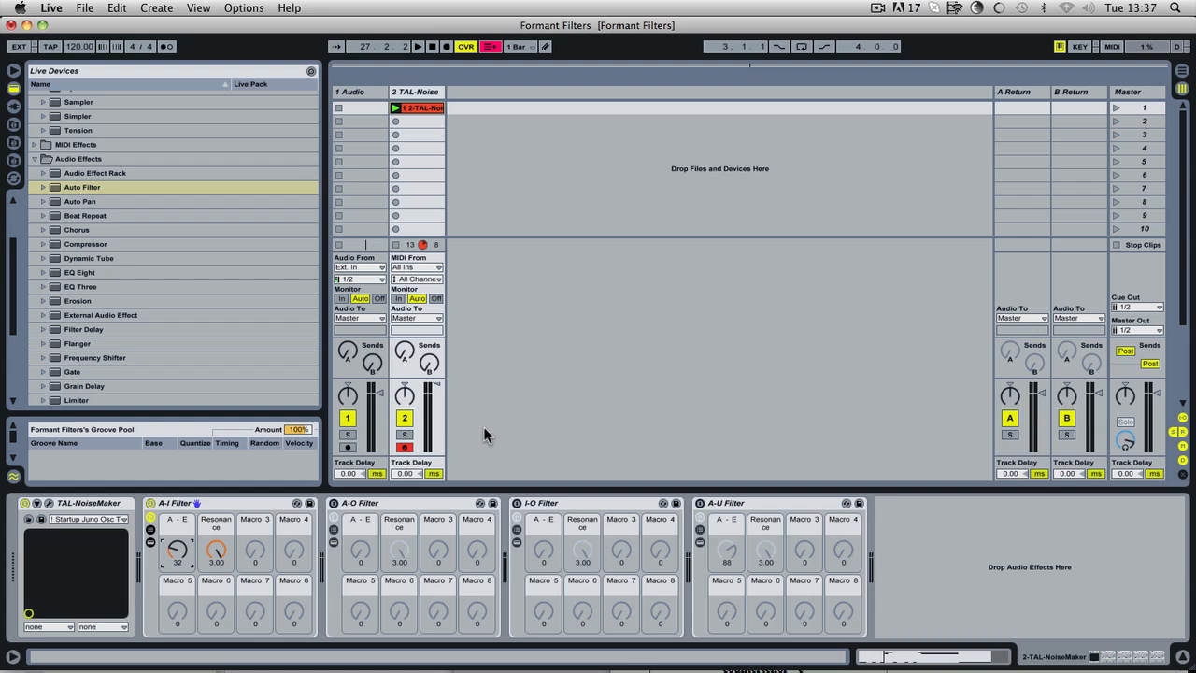
mouse_move(447, 430)
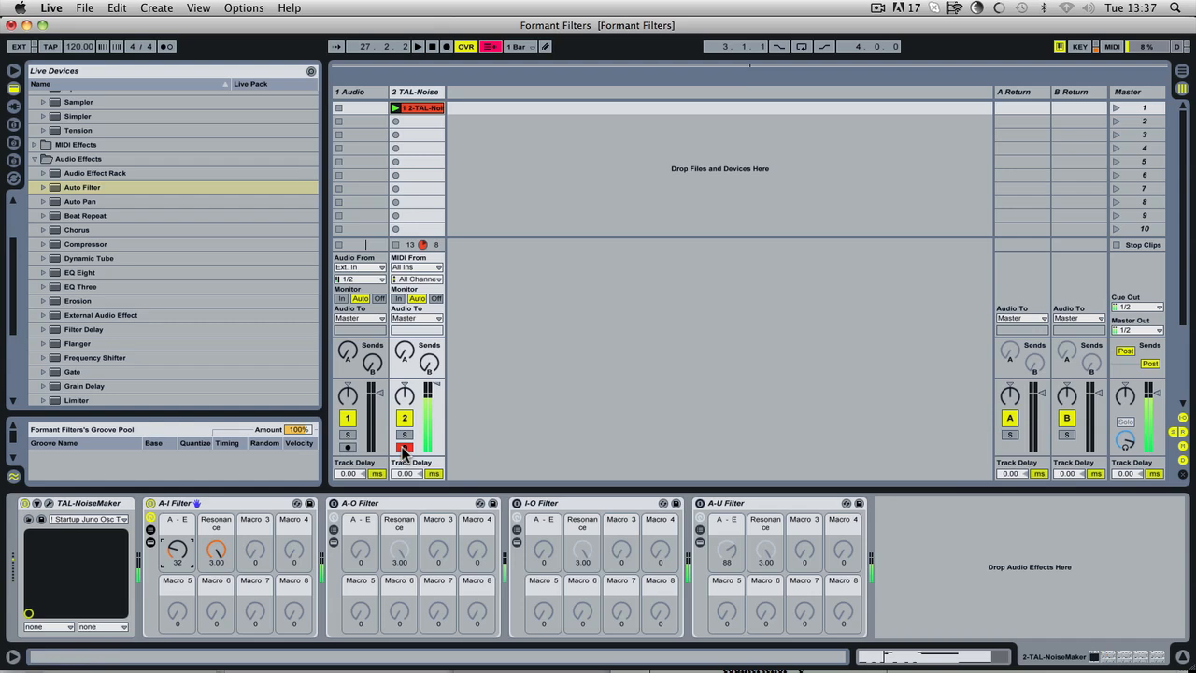
Step: Turn the first rack's macro, then sweep the A-U Filter's morph macro and Resonance
drag(175, 549, 176, 539)
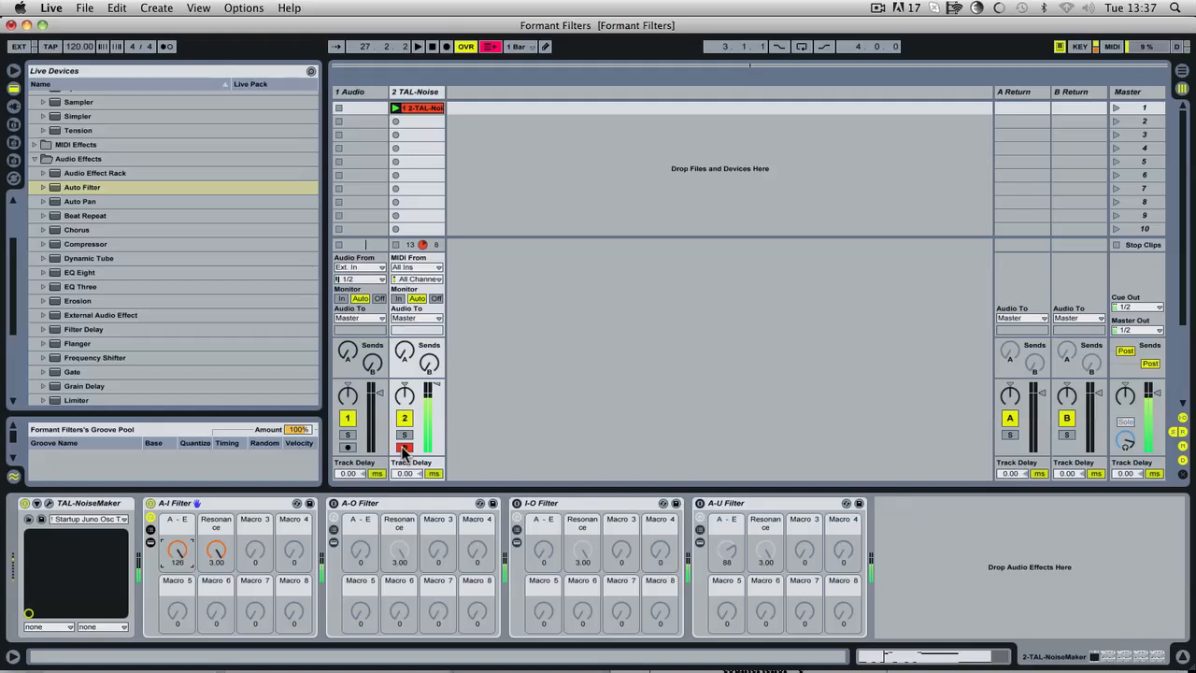
drag(178, 549, 178, 561)
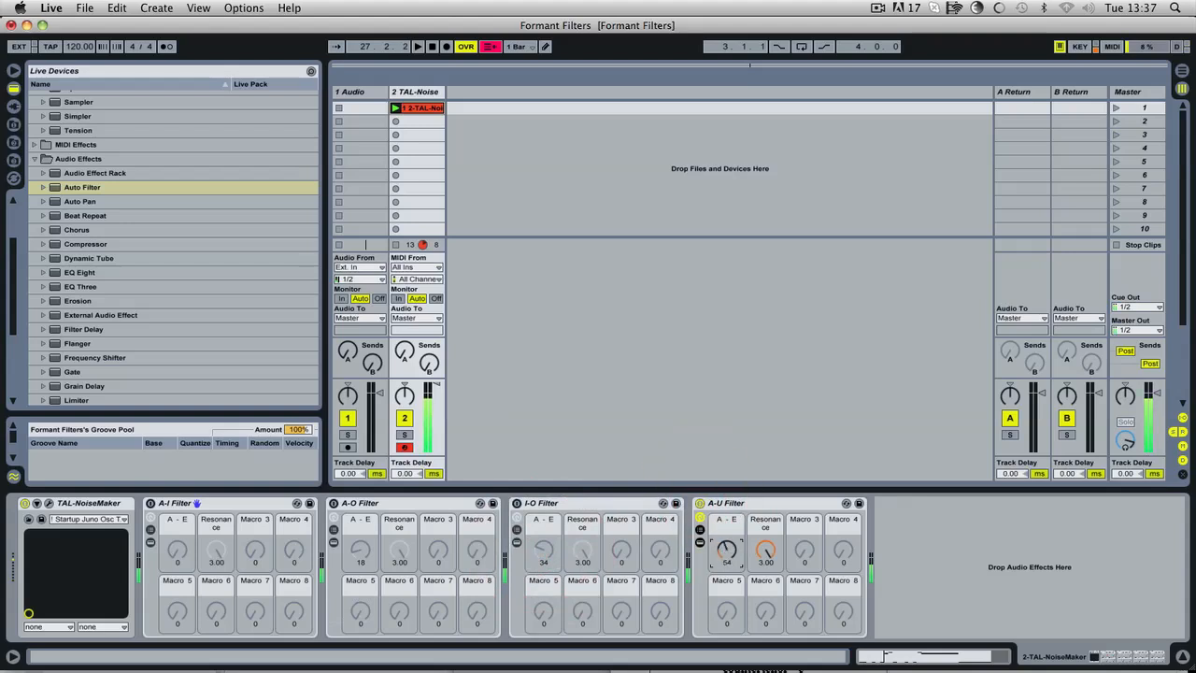
drag(728, 549, 727, 539)
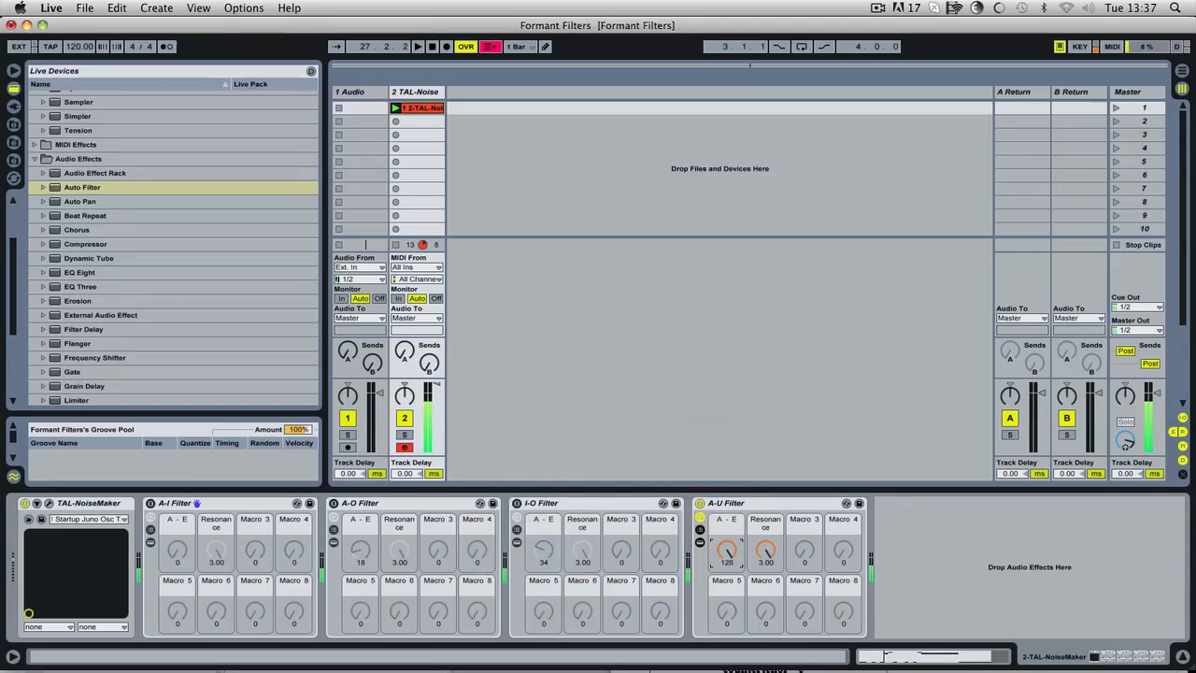
click(727, 503)
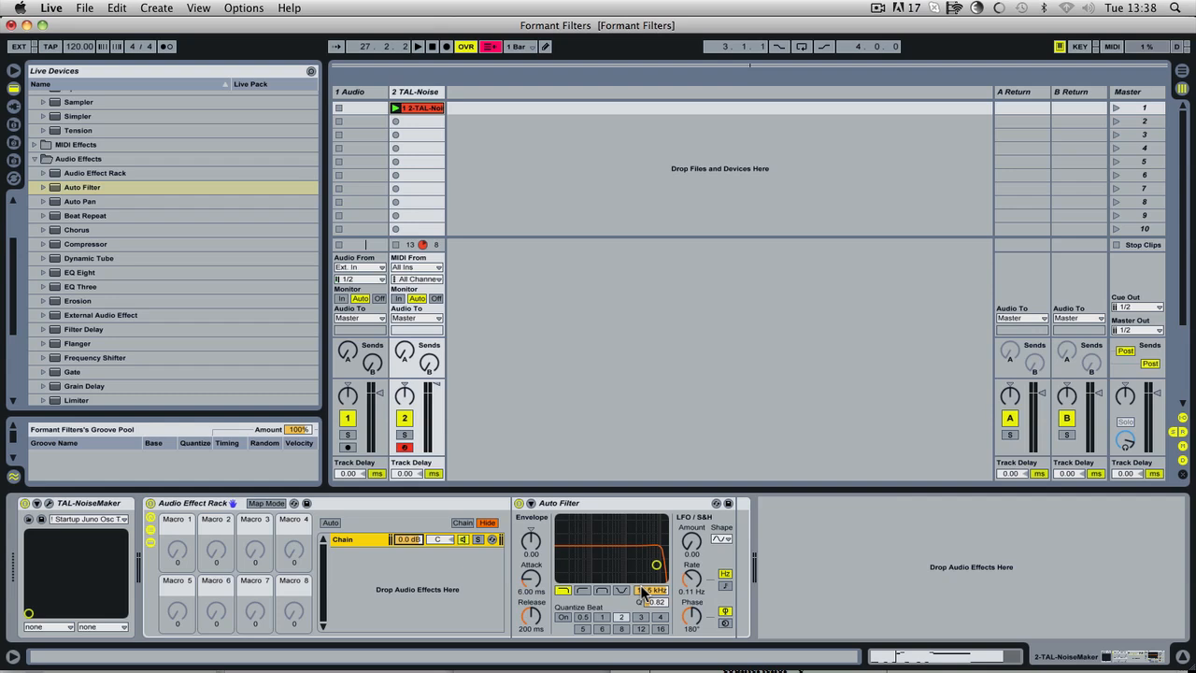
Step: Map the Auto Filter's Frequency and the chain's volume to Macro 1
right_click(645, 589)
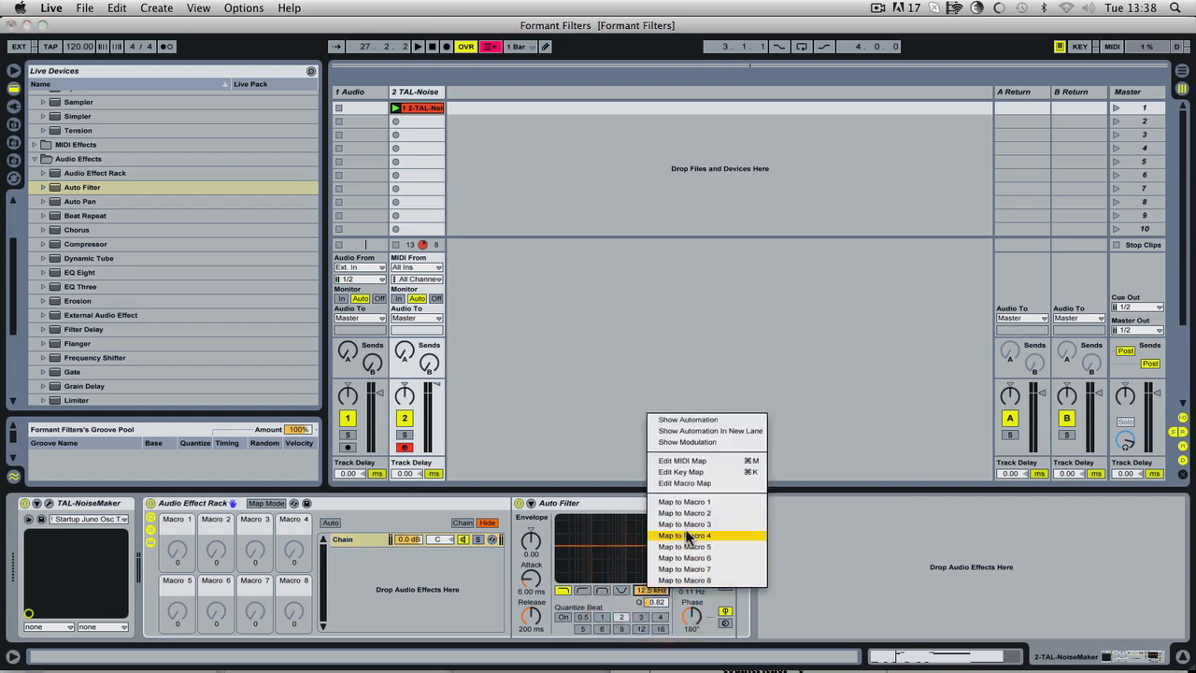
click(684, 535)
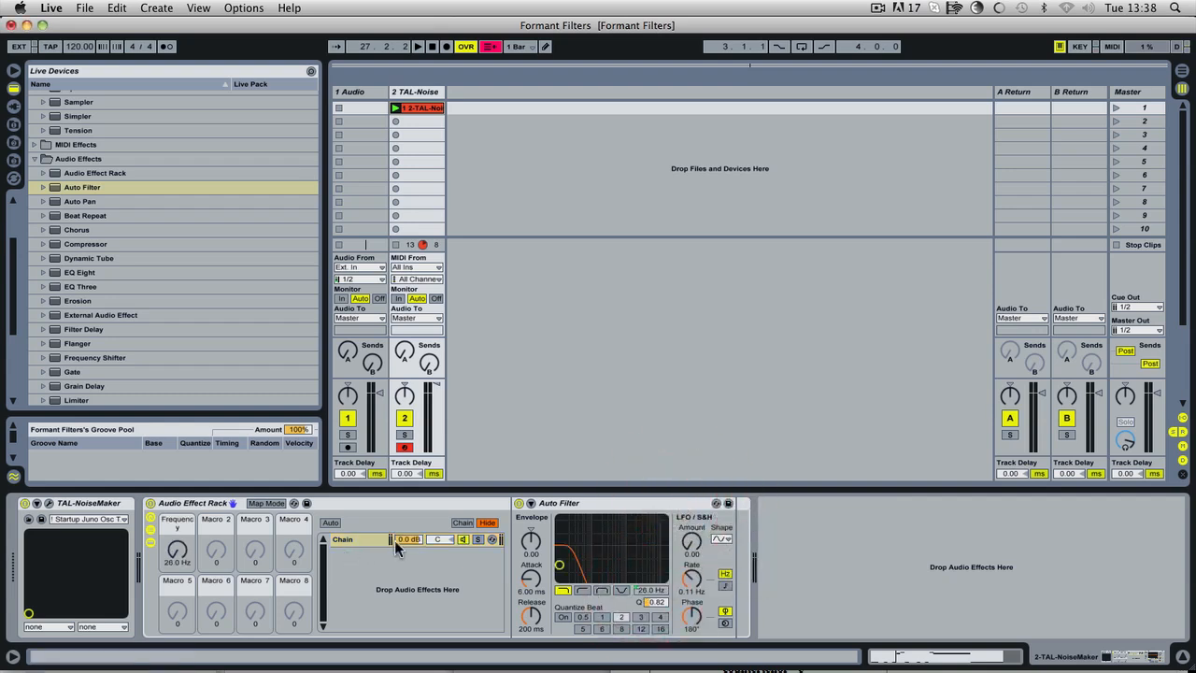
right_click(408, 538)
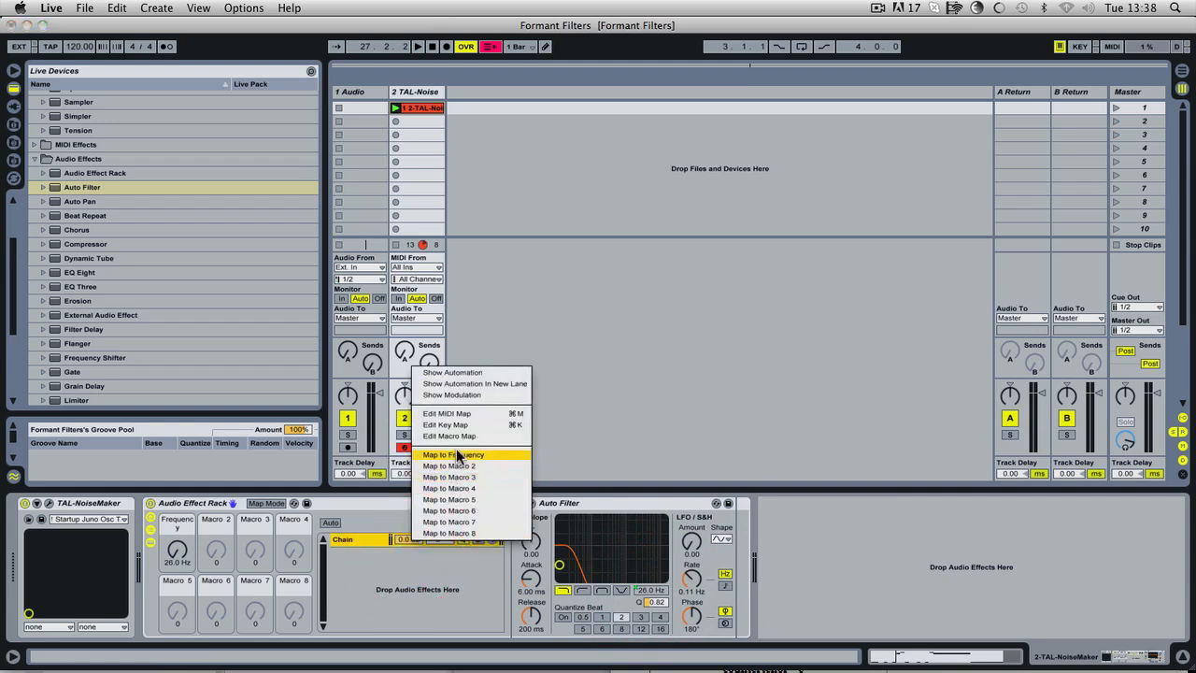
click(452, 454)
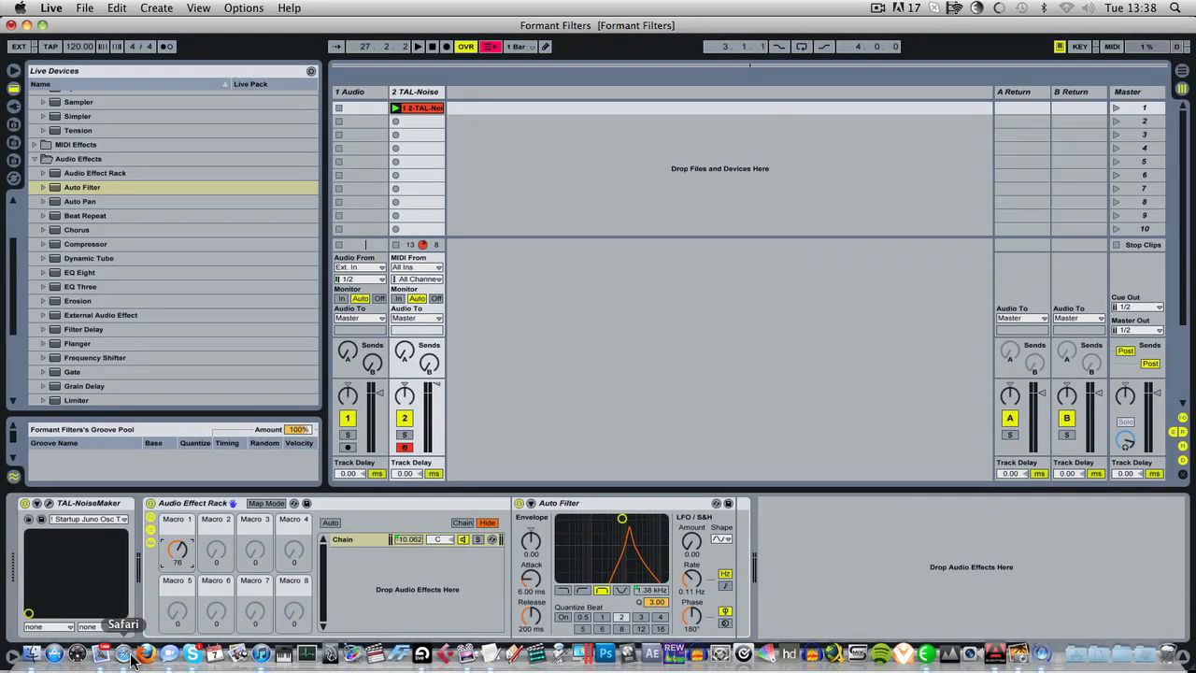
Step: Bring the formant table back and scroll to the bass 'i', 'a' and 'u' rows
click(127, 652)
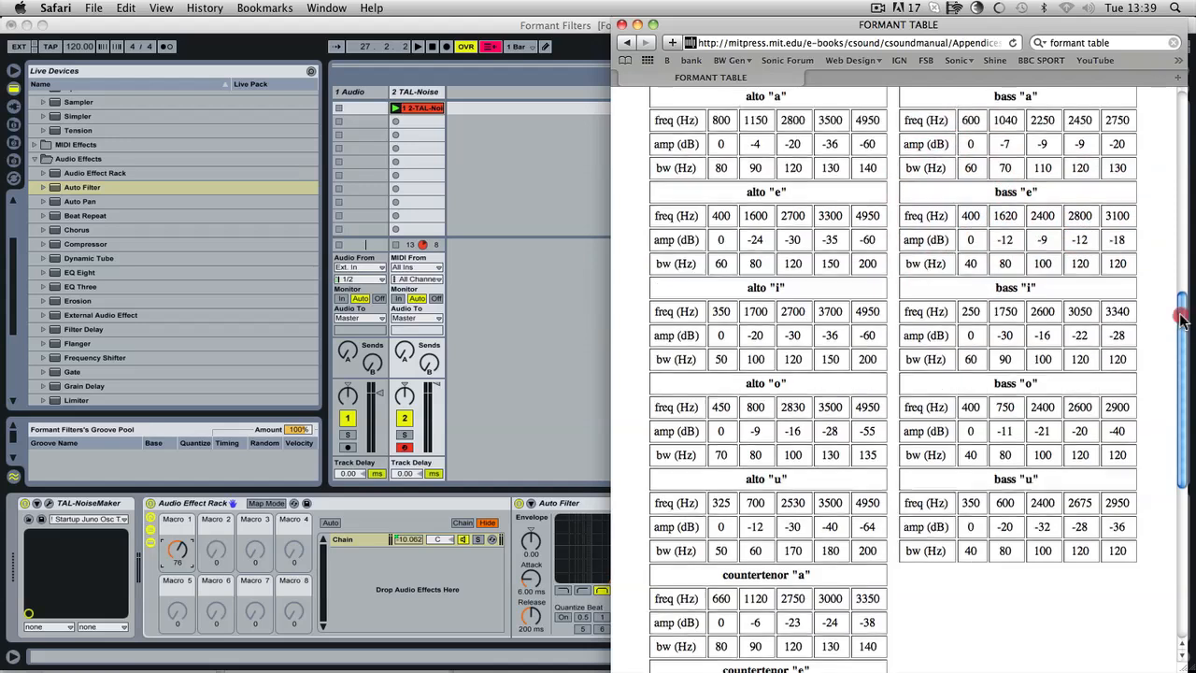
scroll(down, 3)
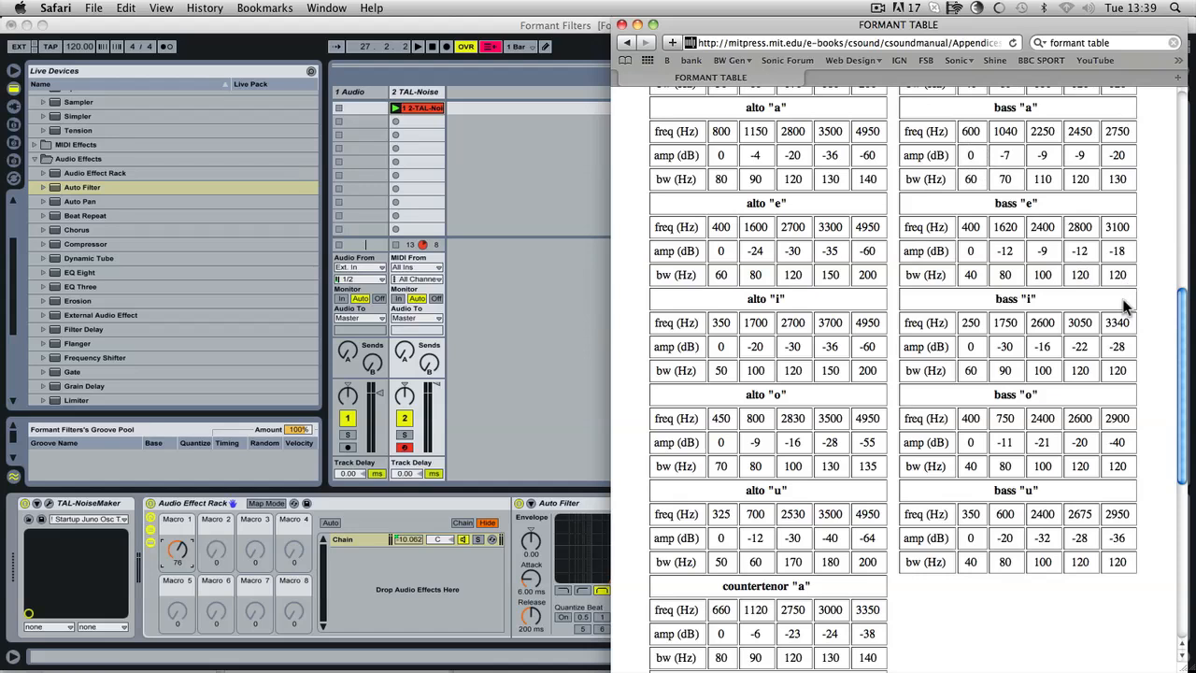
scroll(down, 3)
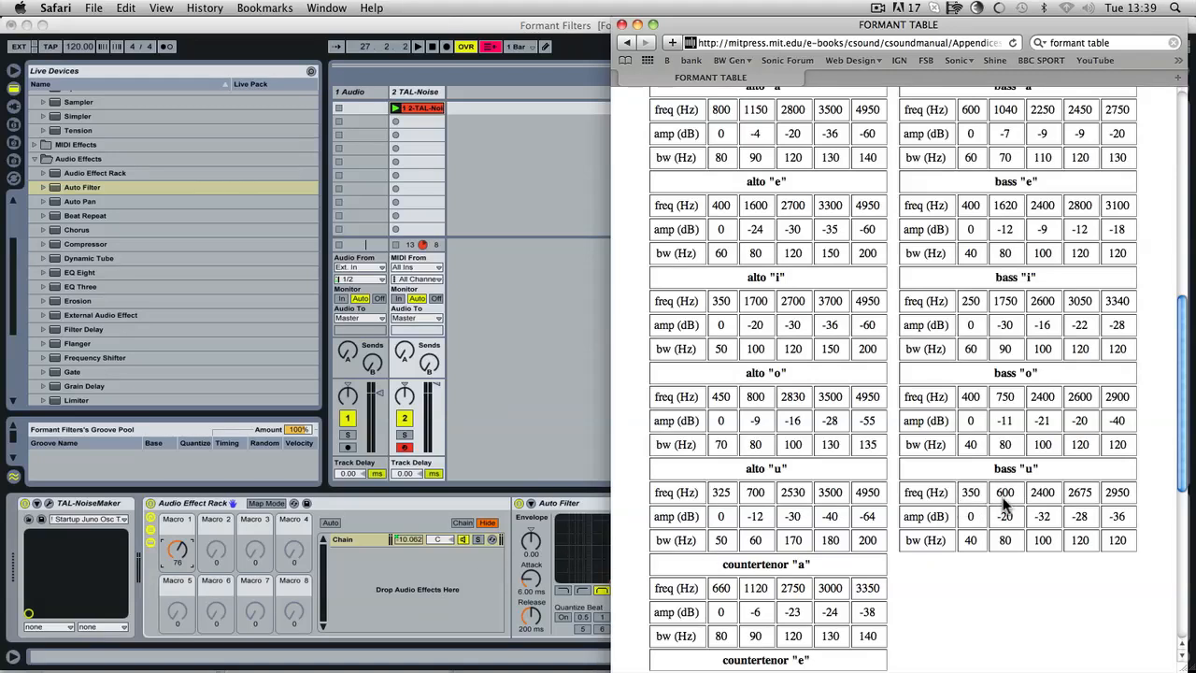
mouse_move(963, 493)
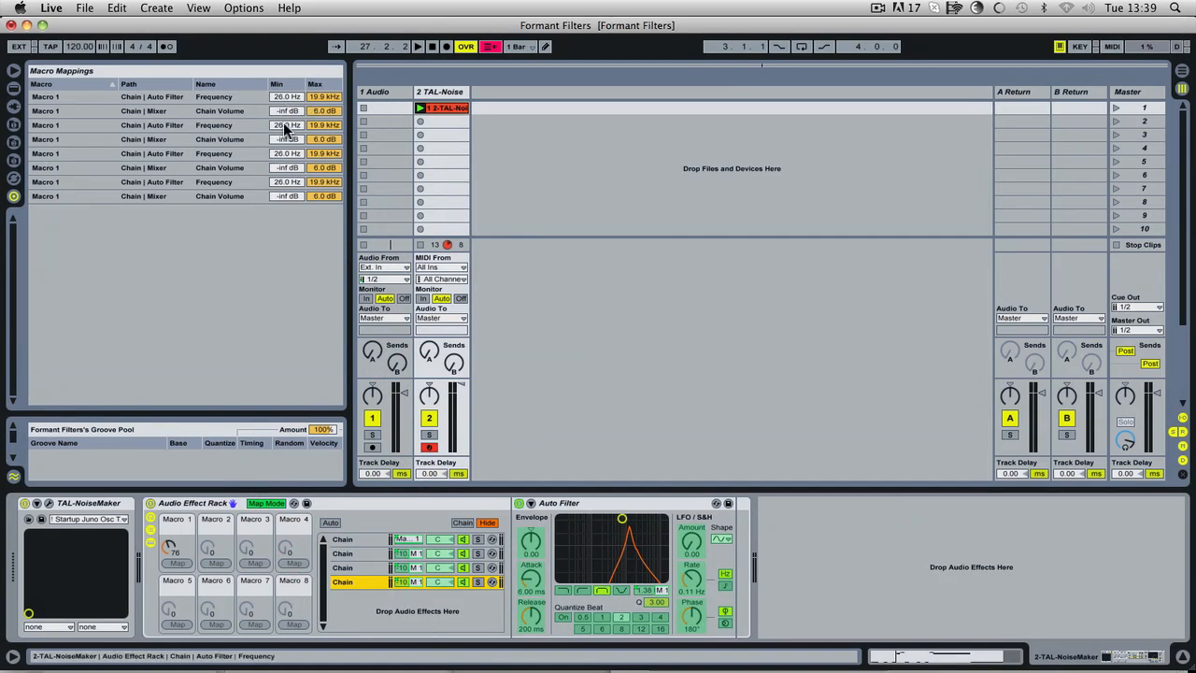
mouse_move(164, 551)
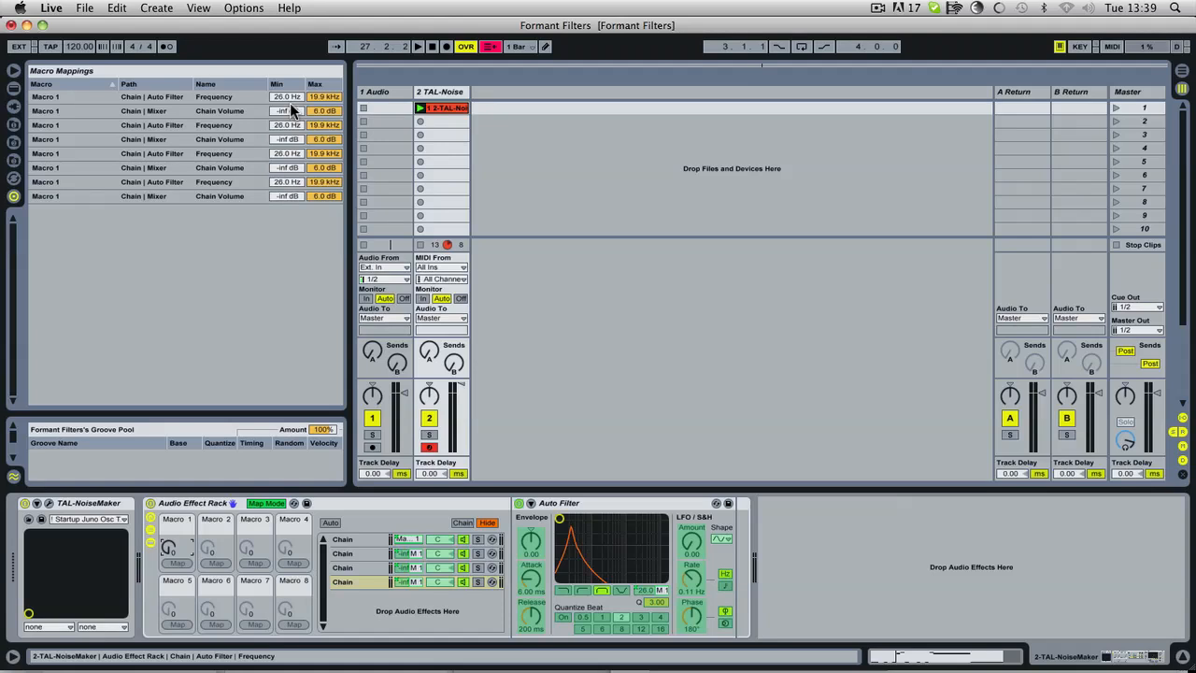
Step: Edit Min/Max range values for the Chain Auto Filter Frequency mapping in Macro Mappings
click(127, 650)
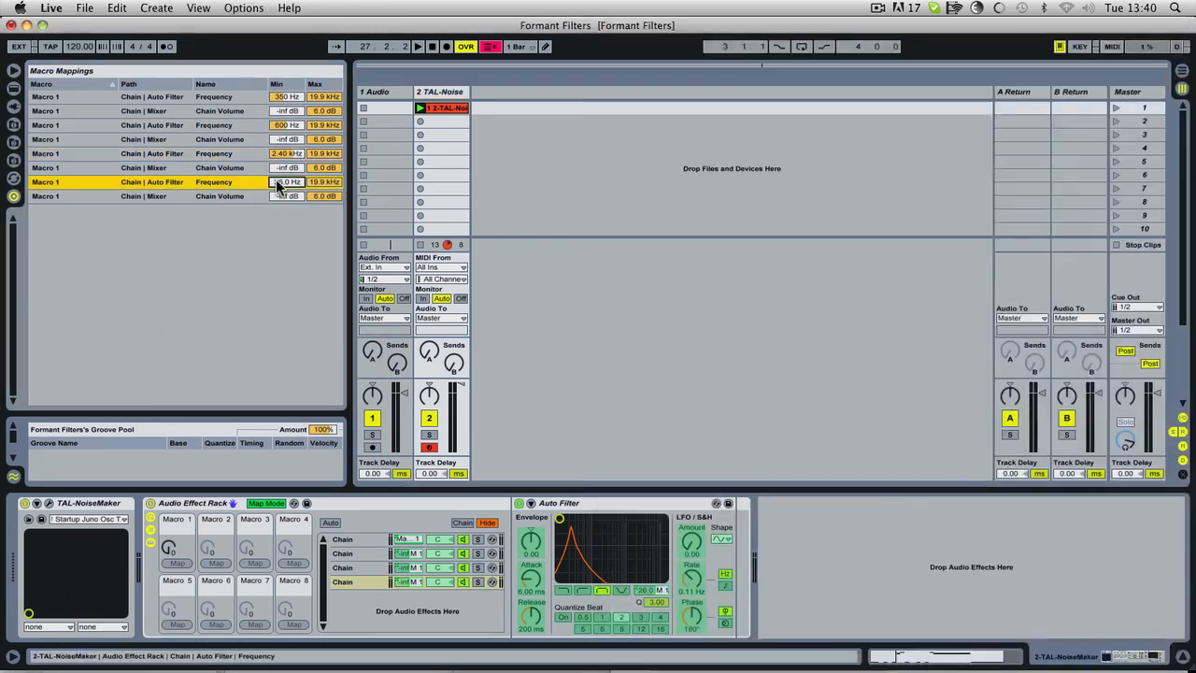
click(288, 181)
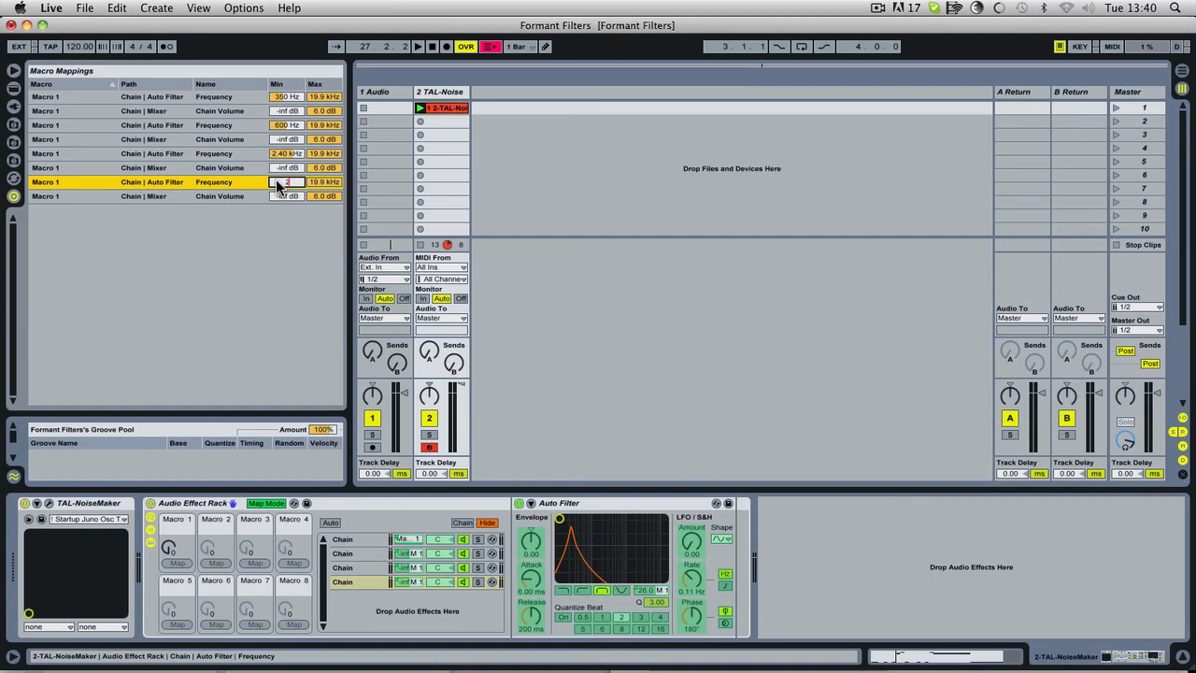
drag(284, 181, 284, 168)
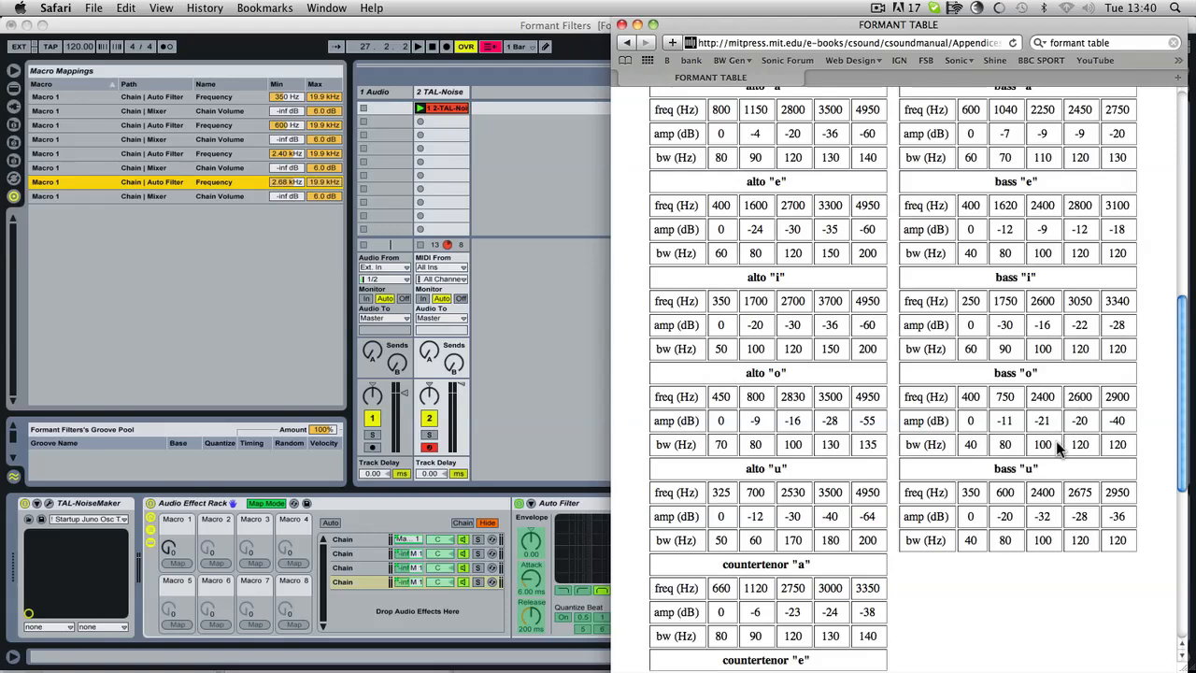
mouse_move(1101, 519)
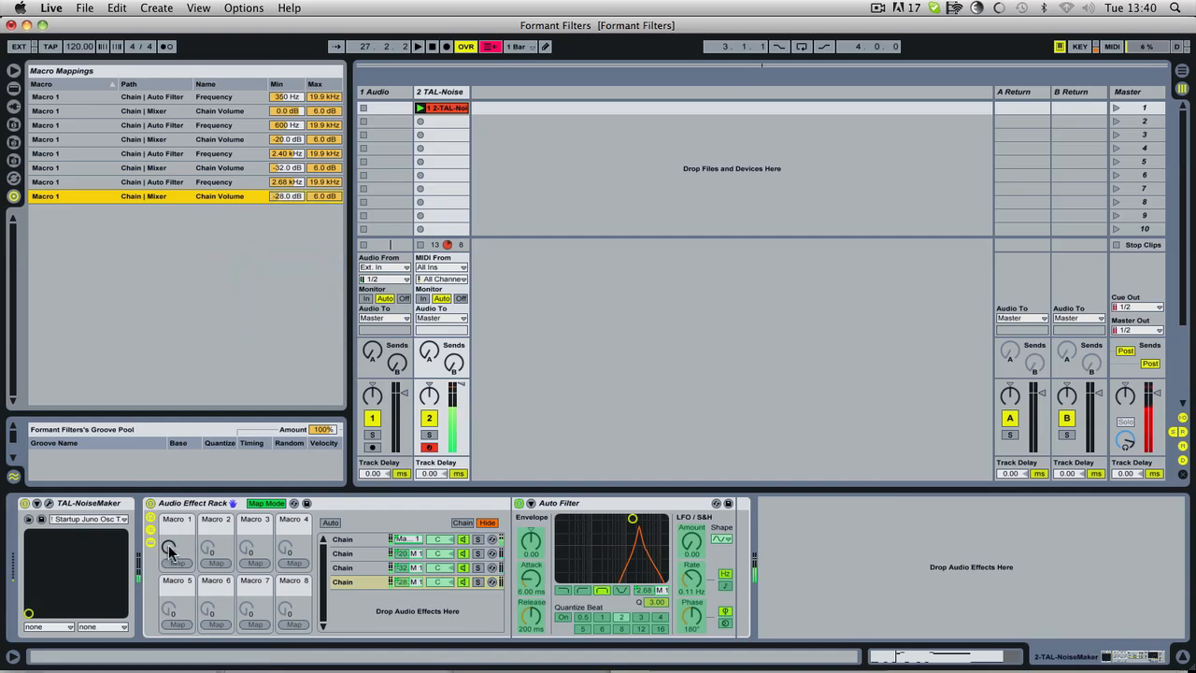
Step: Sweep the Macro 1 knob to hear the formants morph between vowels
drag(172, 546, 172, 533)
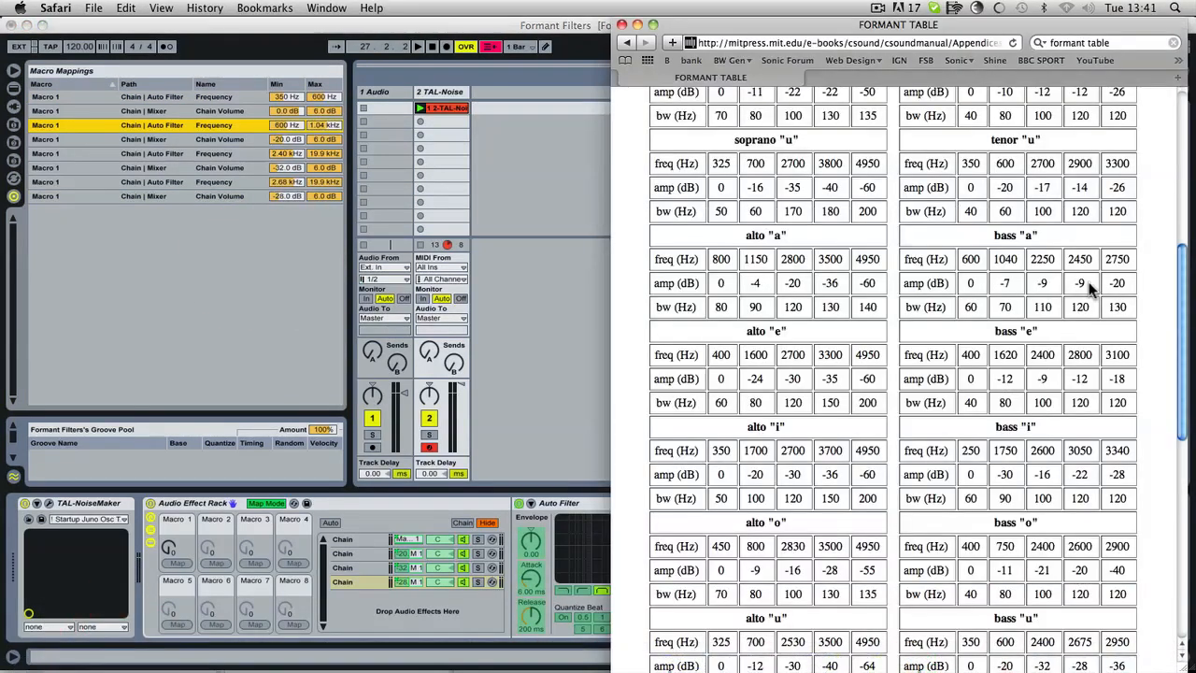
mouse_move(576, 333)
text(-9)
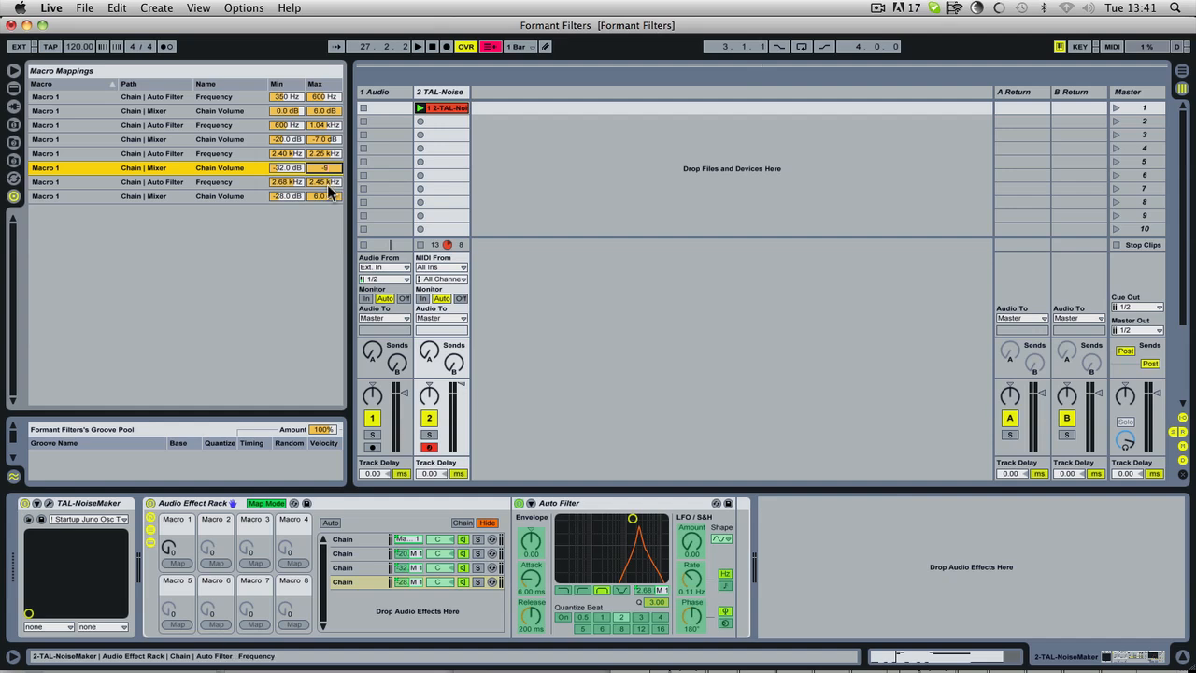
Step: Edit the Chain Volume mapping's range value to match the bass 'a' level
click(324, 196)
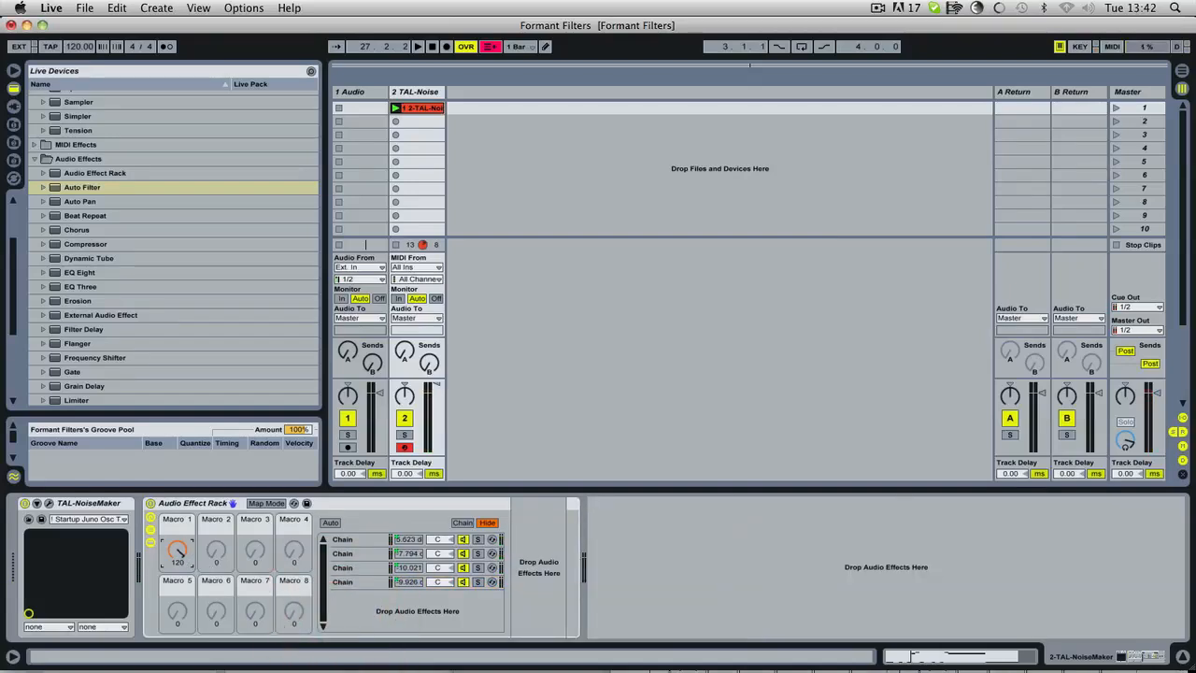
Step: Sweep Macro 1, then adjust the last chain's low-pass Auto Filter cutoff in the XY display
drag(178, 549, 178, 557)
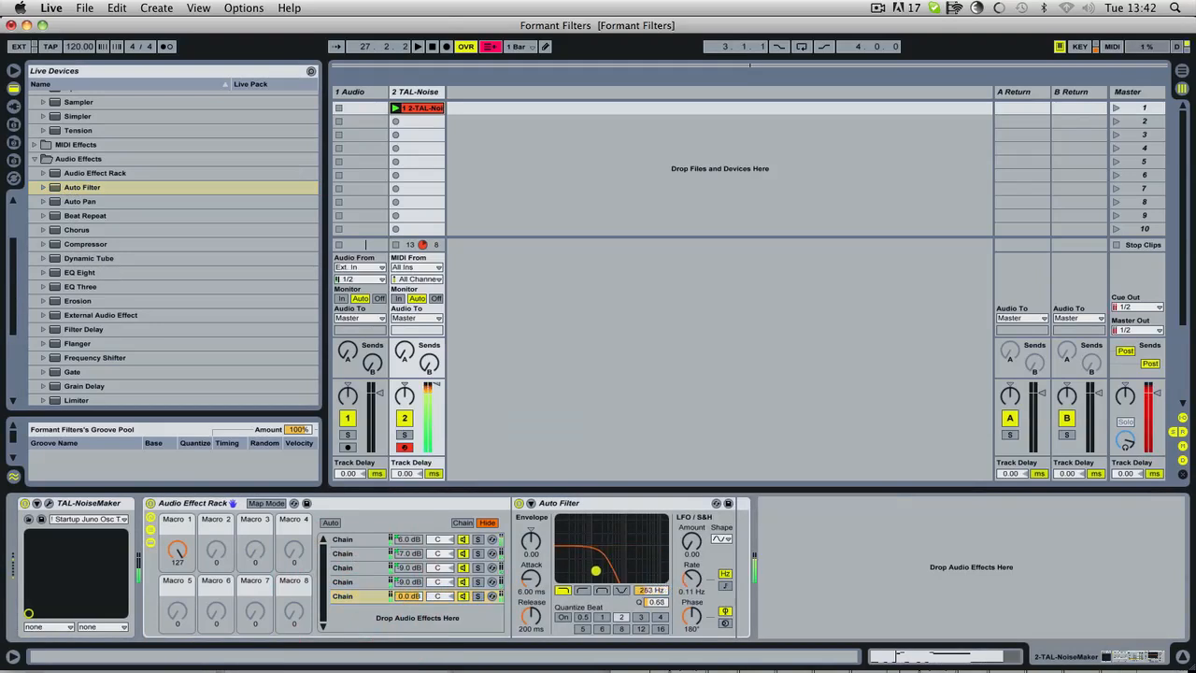
drag(594, 571, 587, 565)
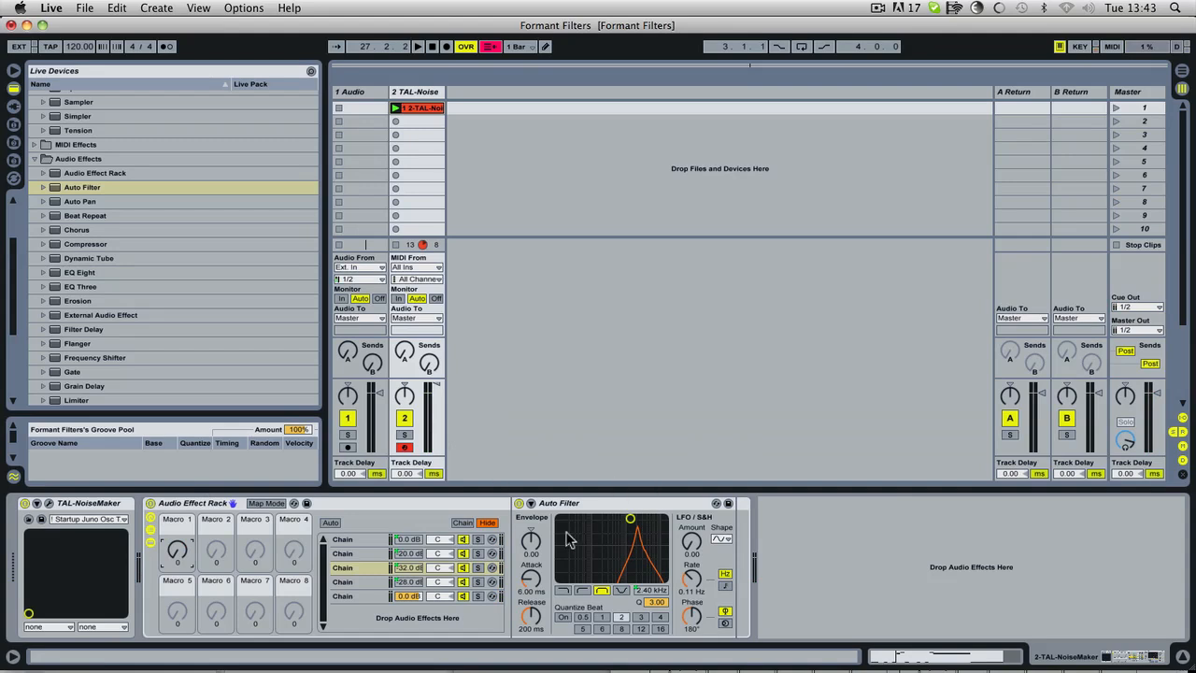
mouse_move(112, 544)
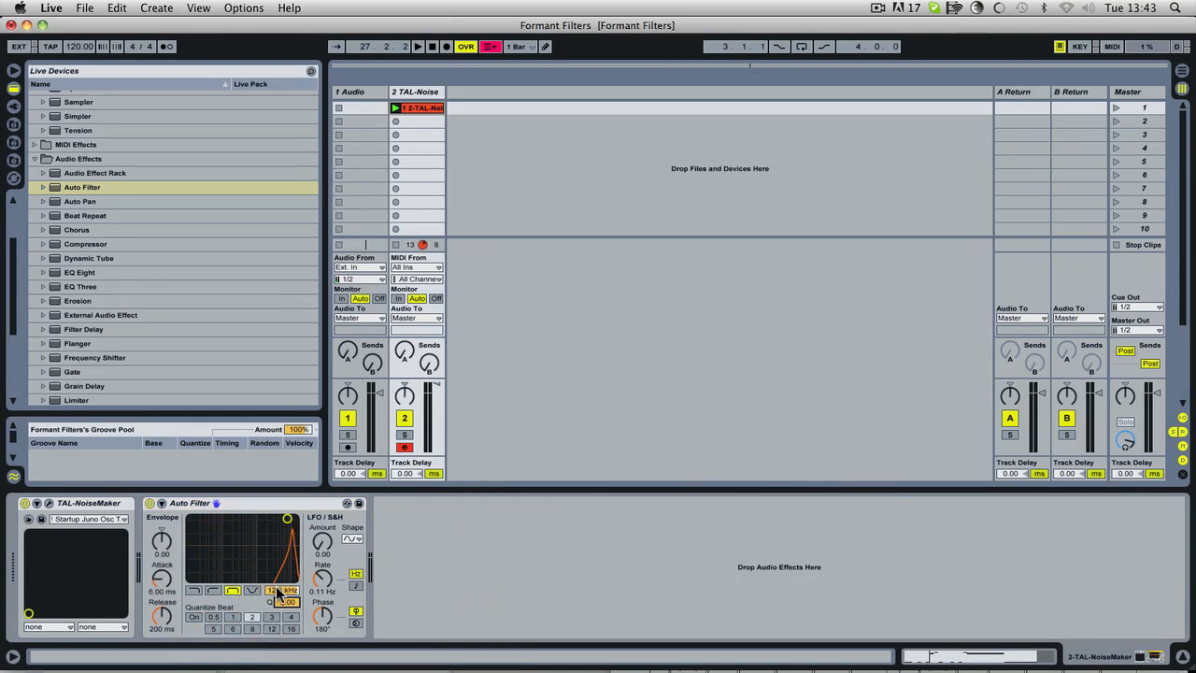
Step: Map the Auto Filter's Frequency to Macro 1, wrapping it in a new Audio Effect Rack
right_click(280, 591)
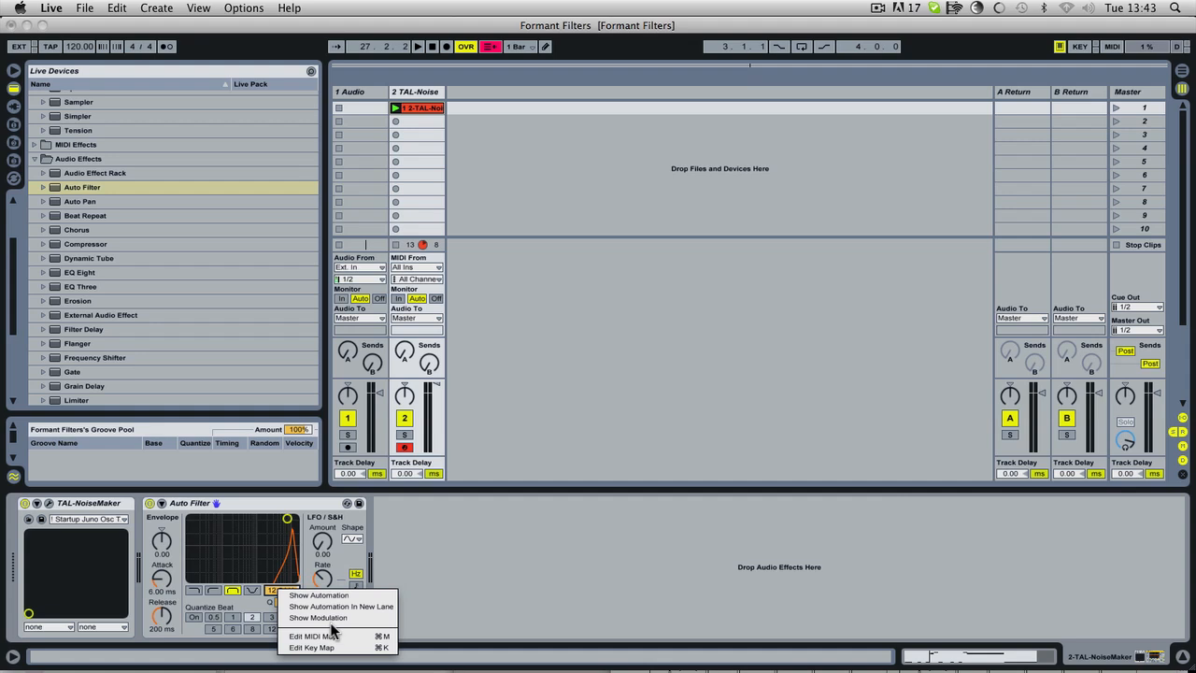
mouse_move(318, 617)
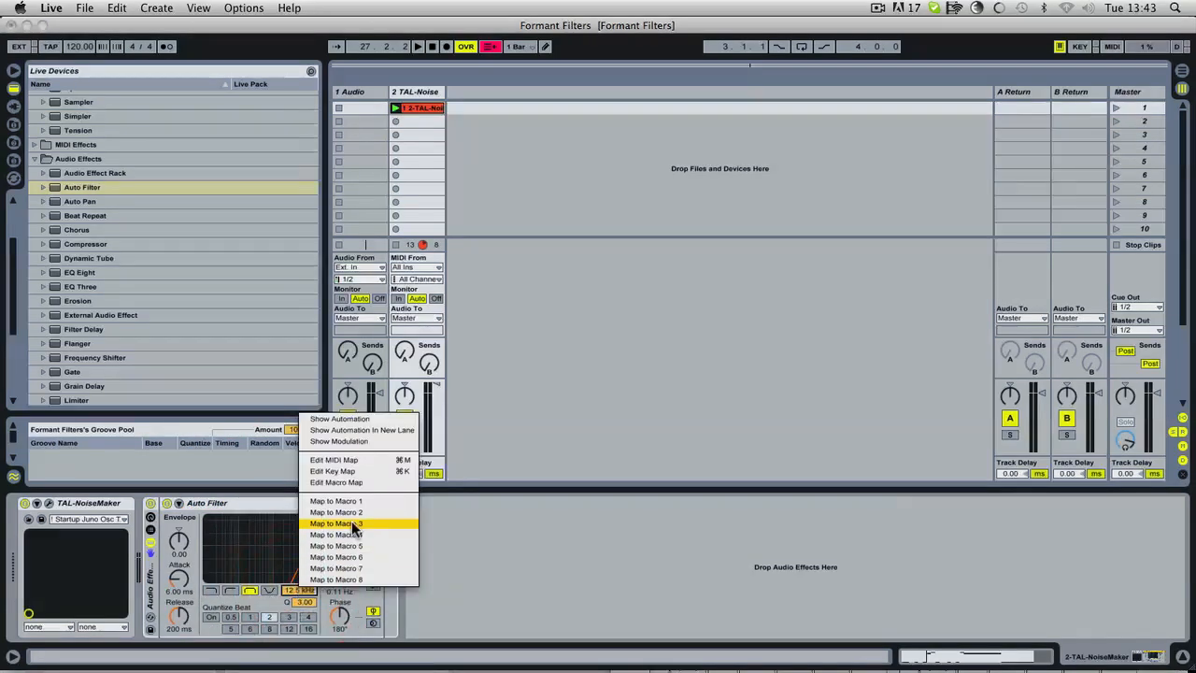
click(337, 523)
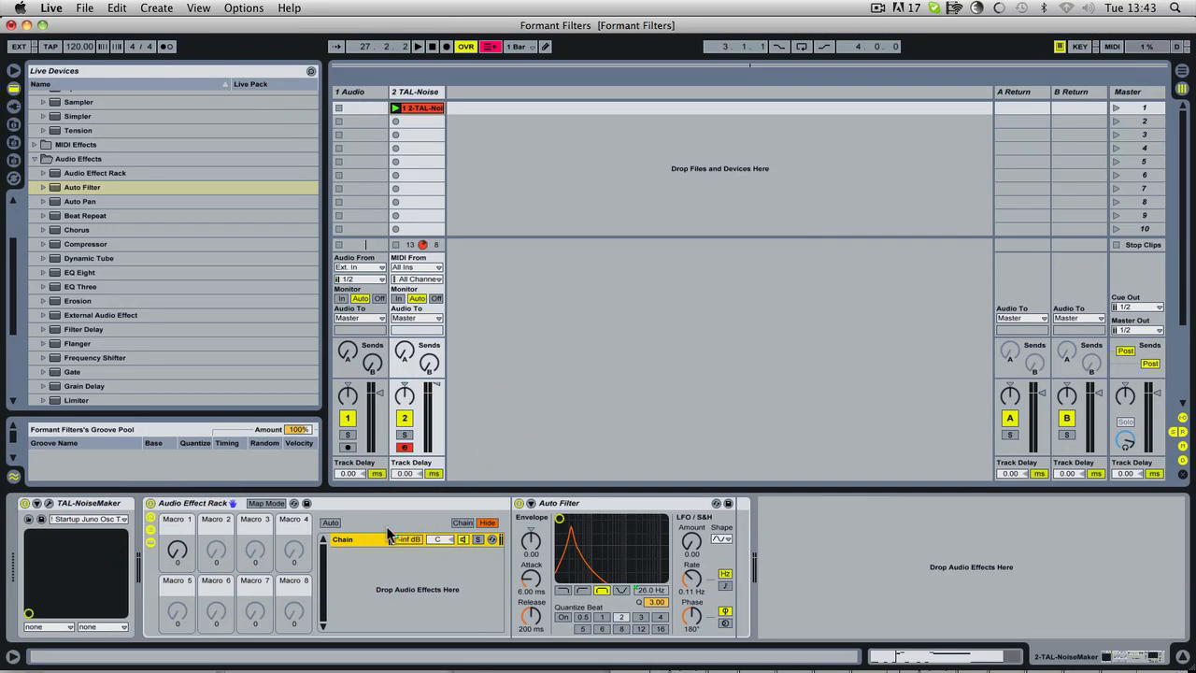
mouse_move(581, 581)
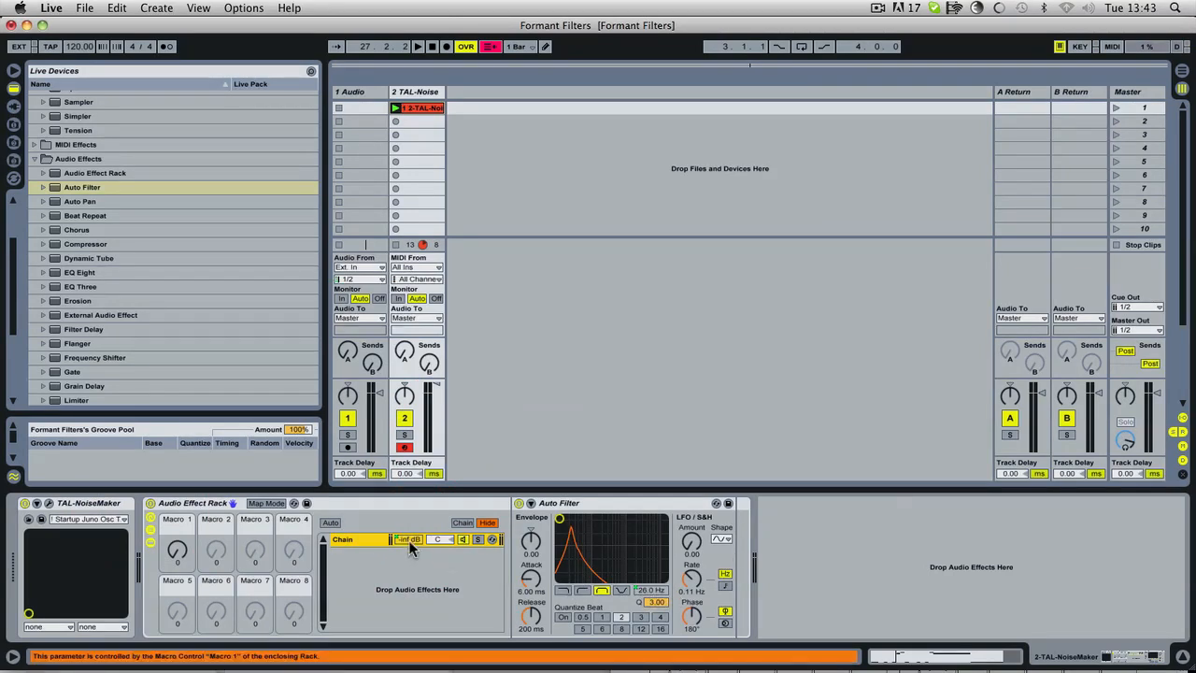
mouse_move(490, 583)
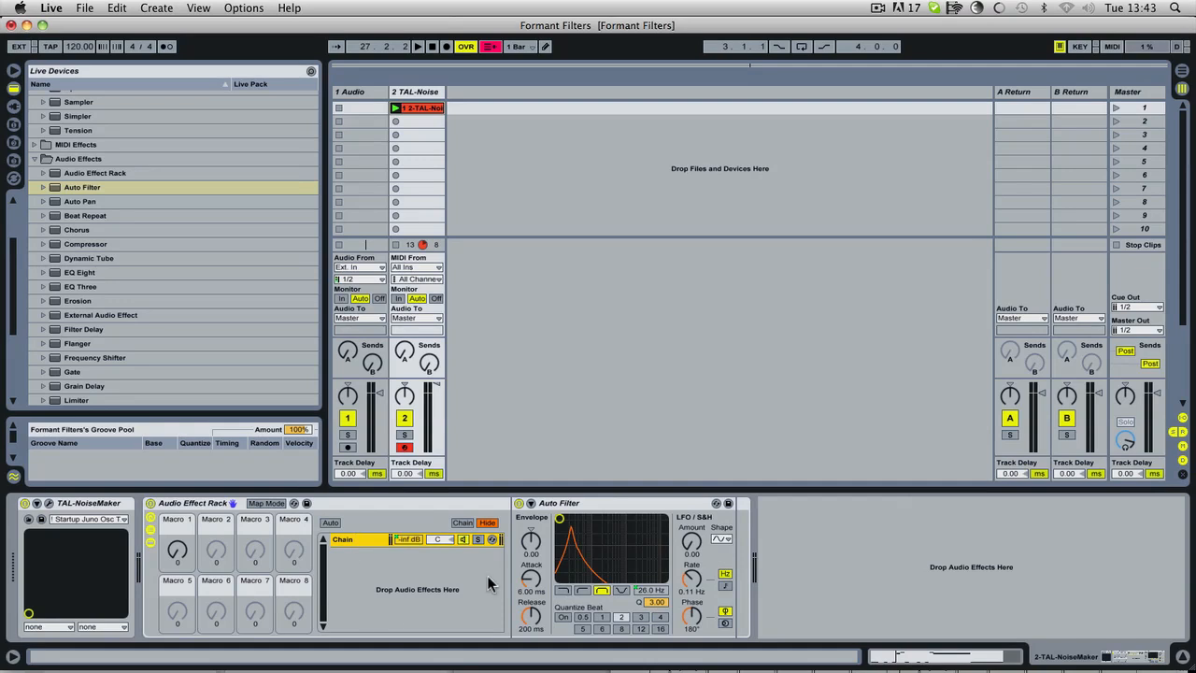
mouse_move(367, 589)
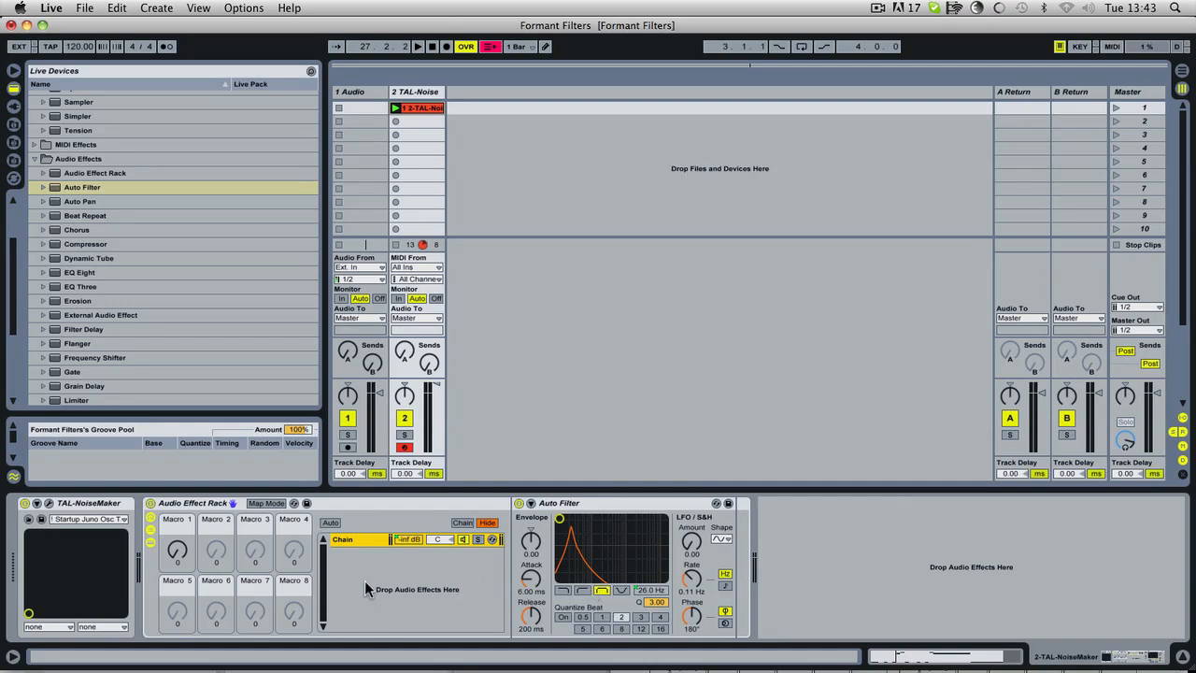
mouse_move(388, 571)
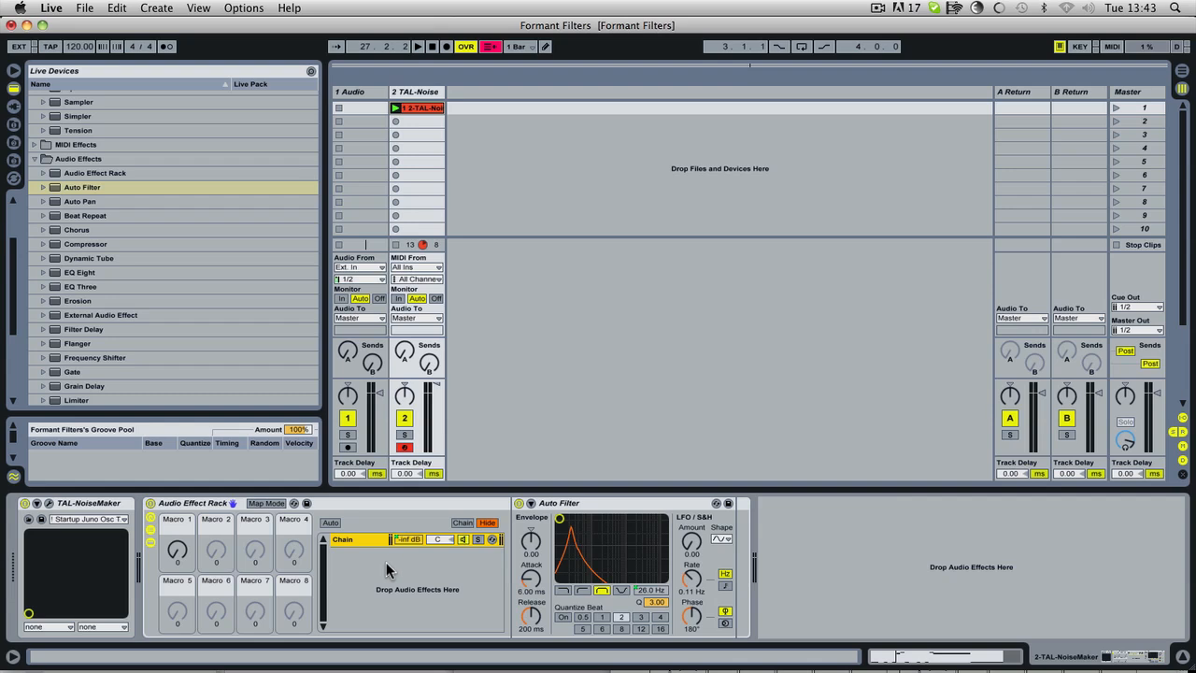
mouse_move(355, 561)
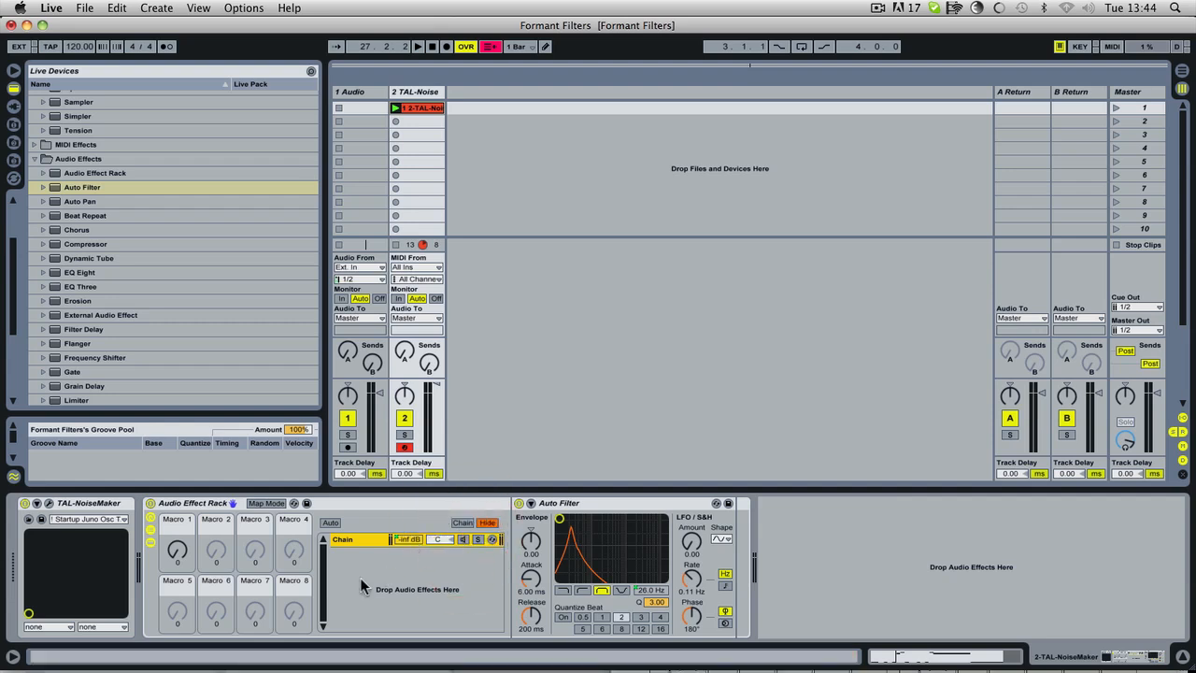
click(82, 503)
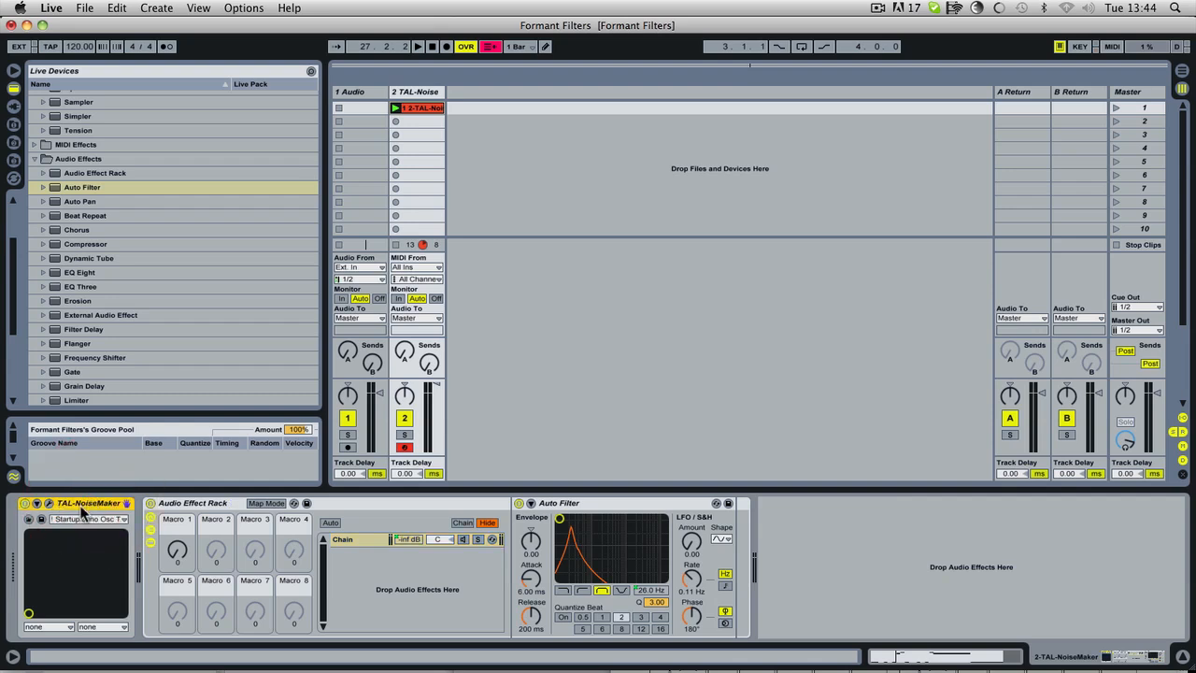
mouse_move(297, 545)
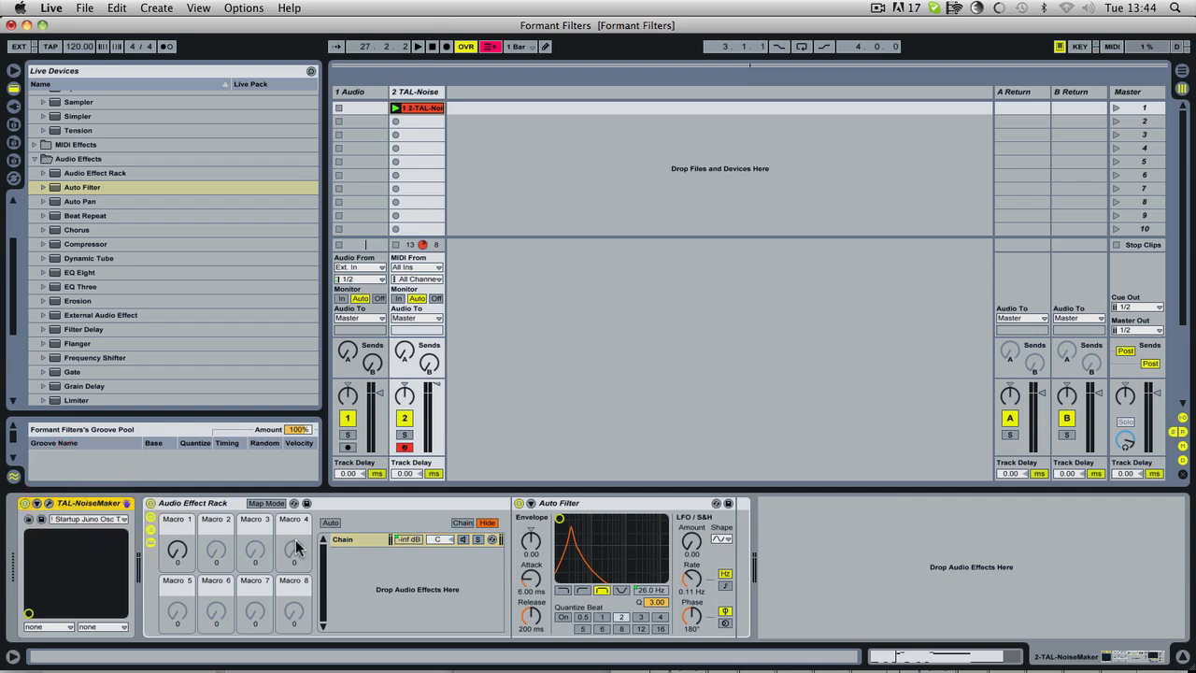
mouse_move(385, 572)
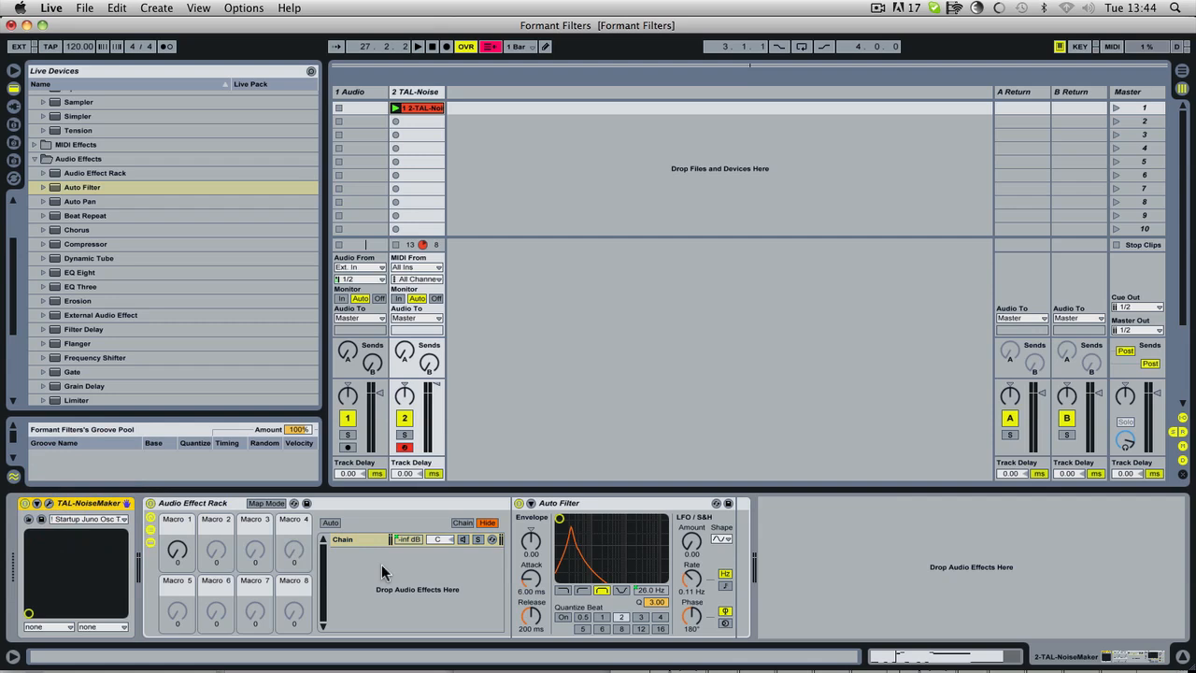
mouse_move(458, 614)
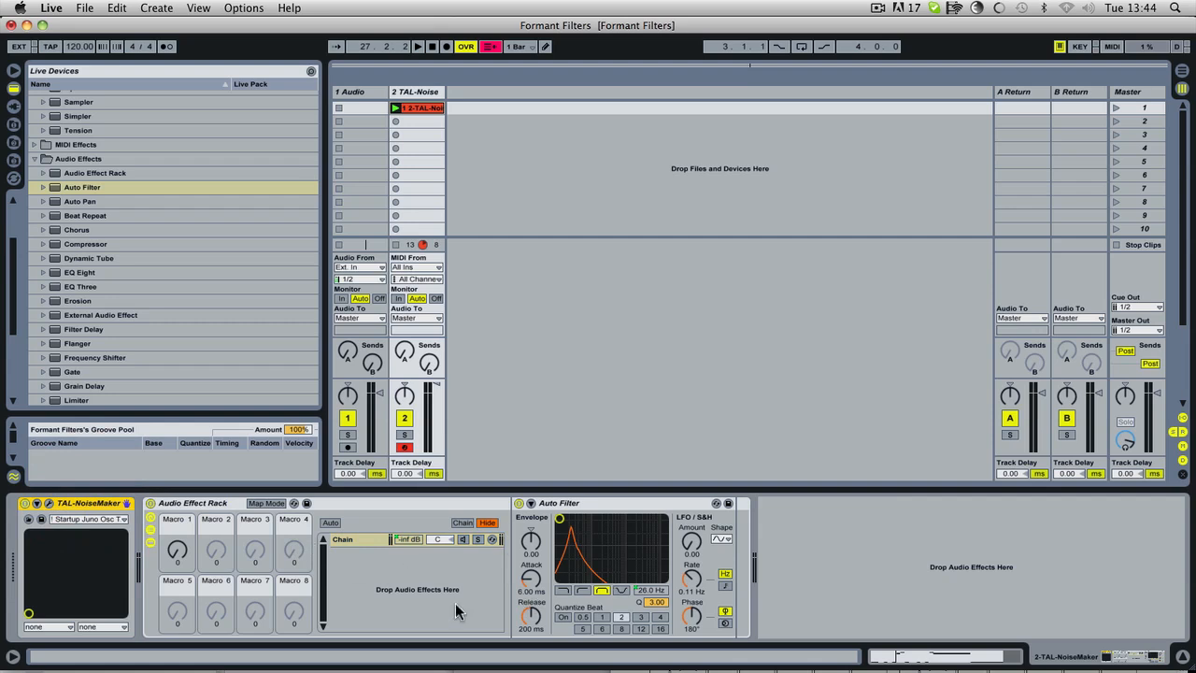
mouse_move(419, 604)
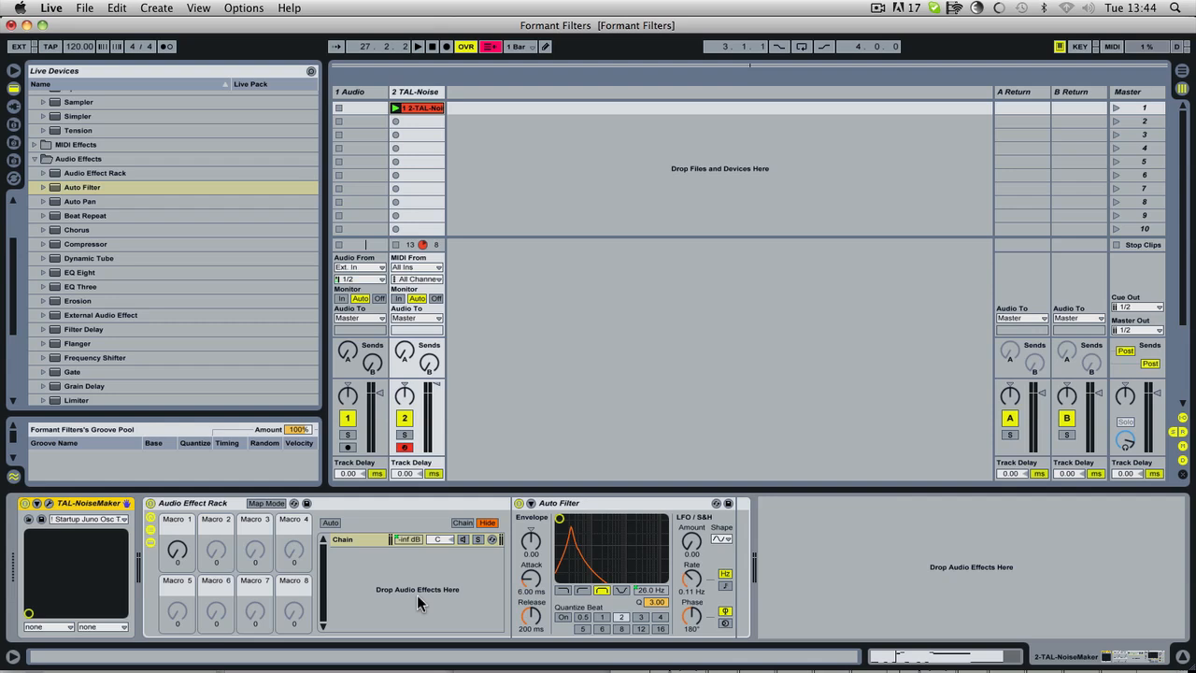
mouse_move(460, 602)
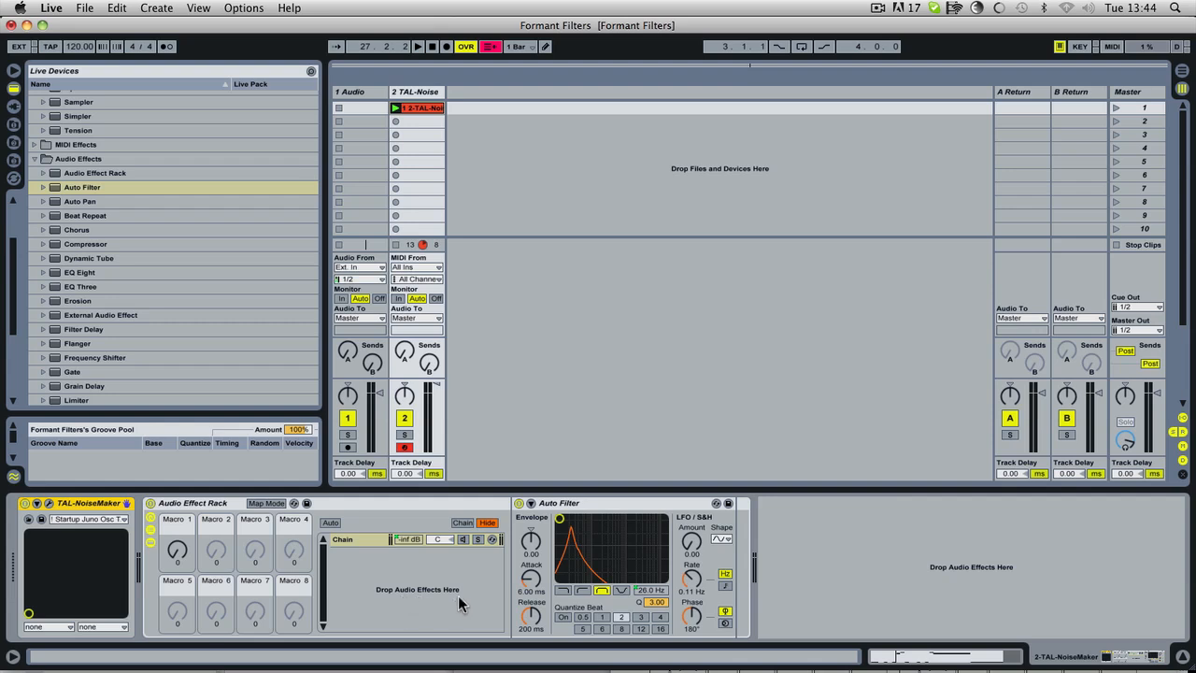
click(342, 539)
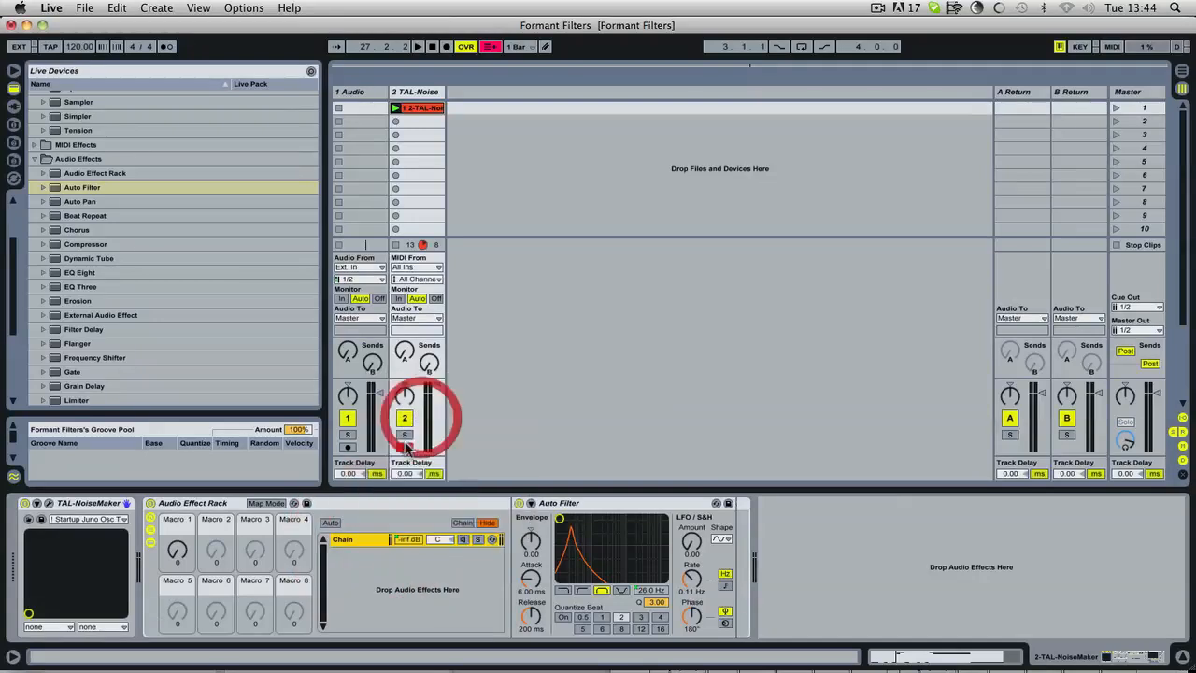
Step: Bring Safari's formant table forward and scroll to the bass 'a', 'e' and 'i' tables
right_click(404, 419)
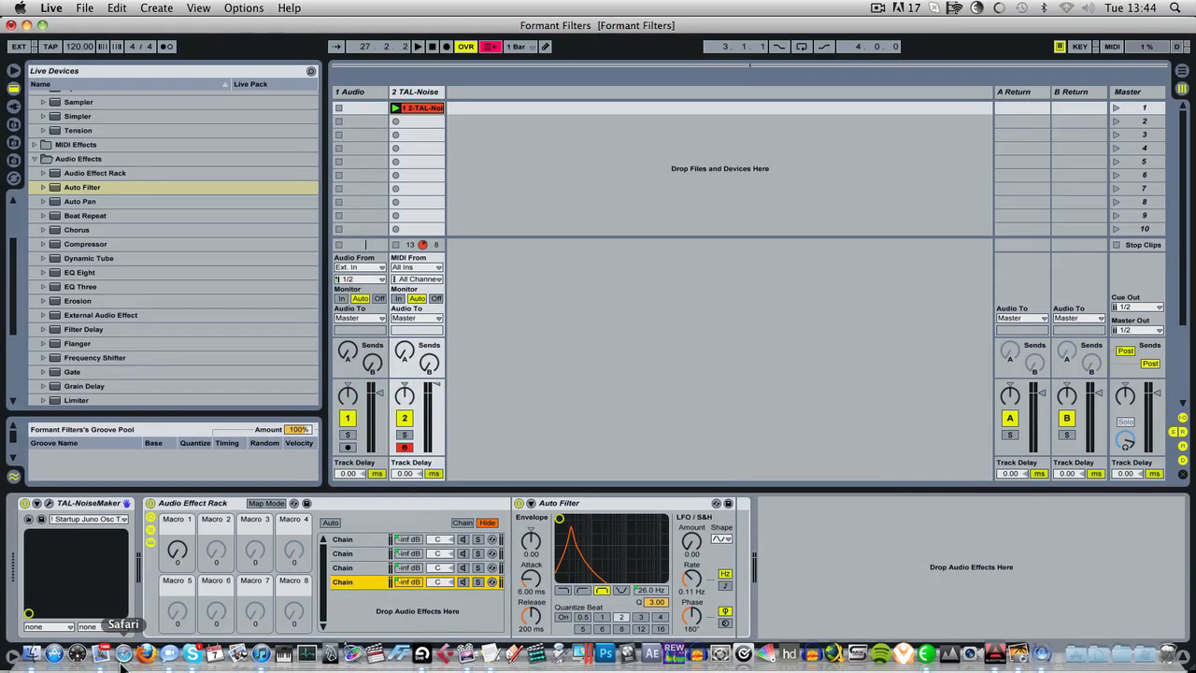
click(123, 652)
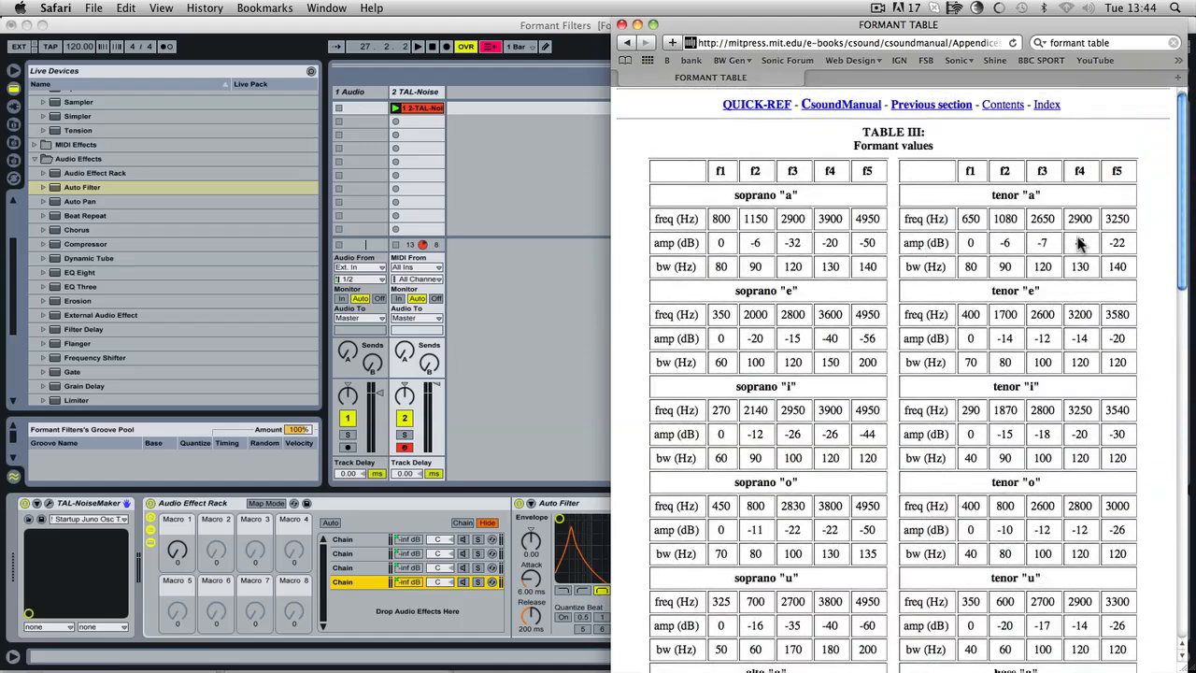
scroll(down, 3)
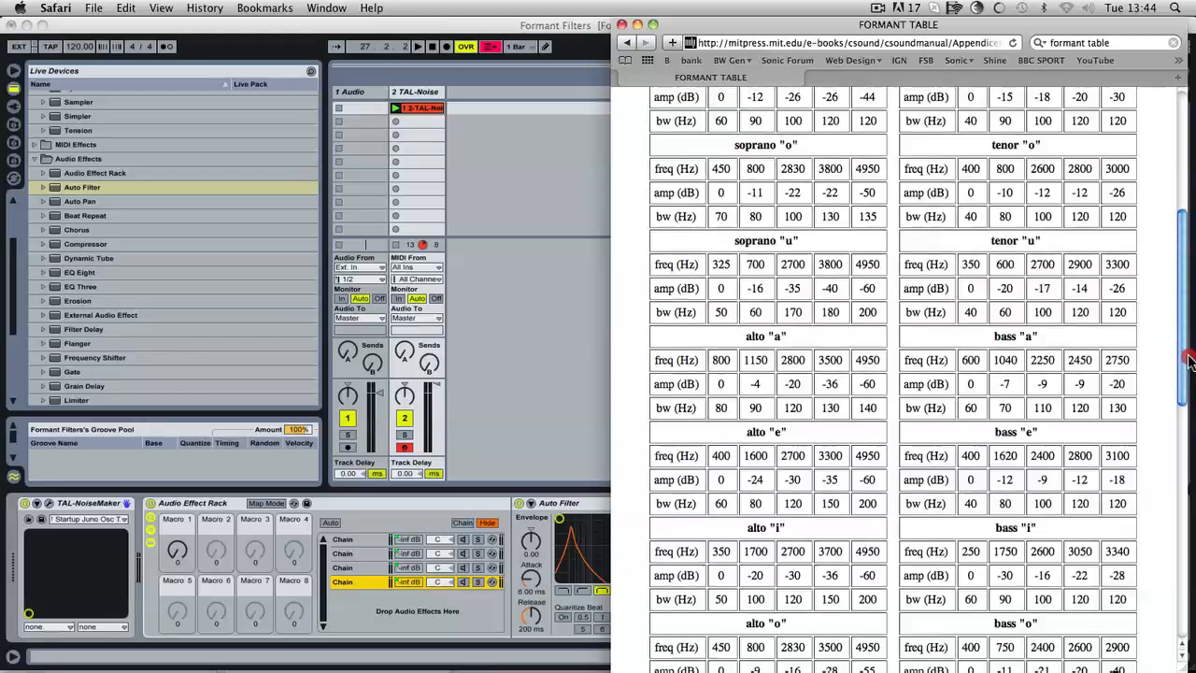
scroll(down, 3)
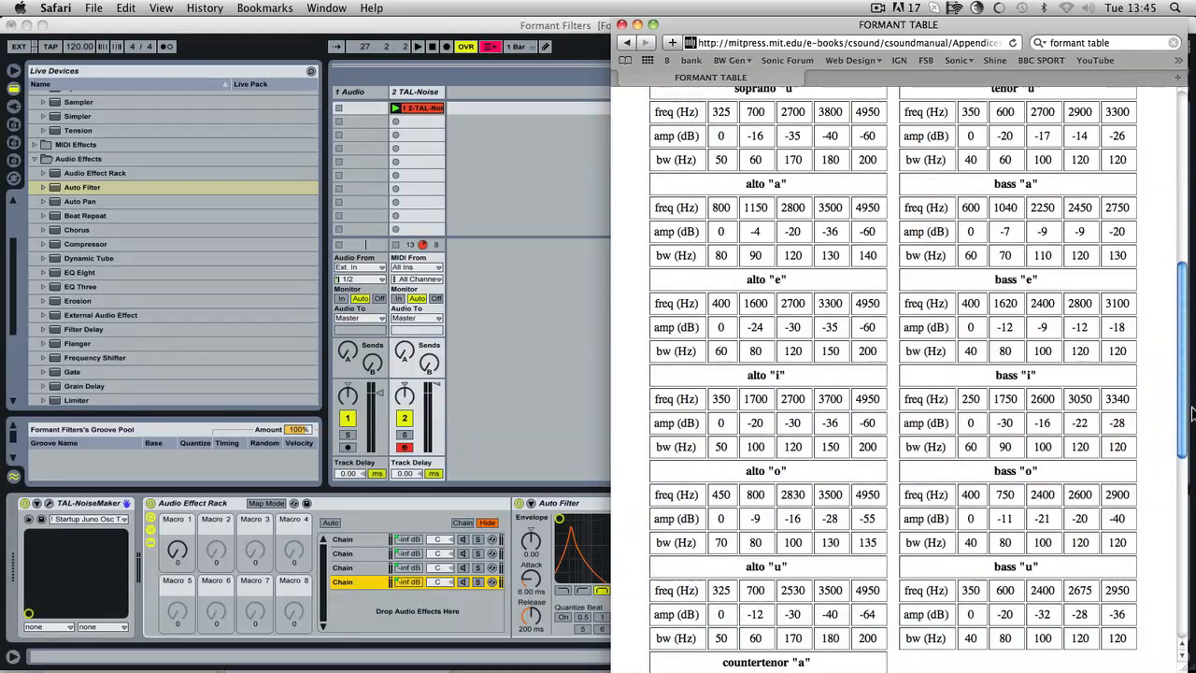
mouse_move(1075, 445)
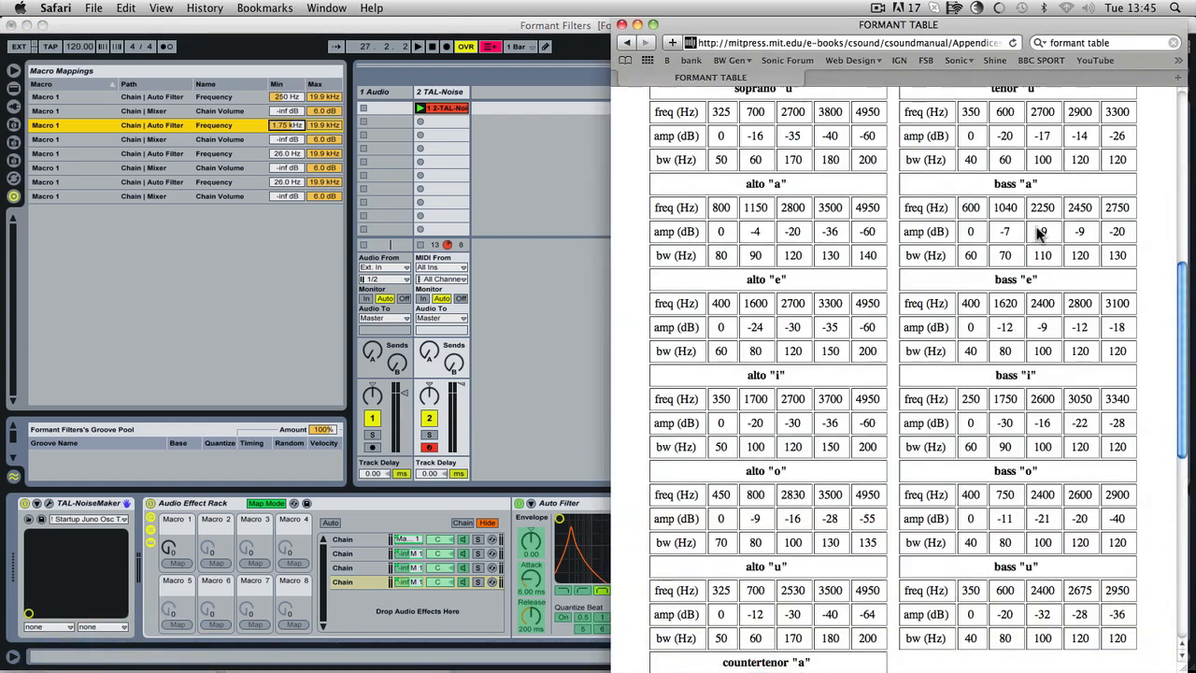
mouse_move(1102, 413)
text(-22)
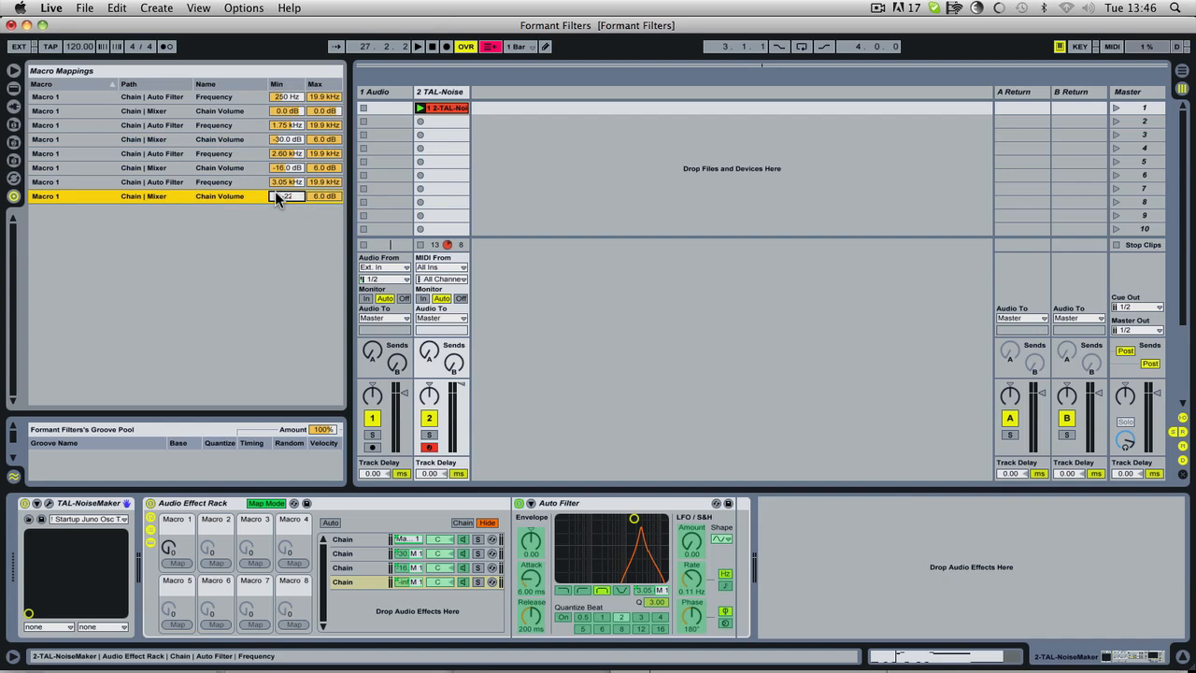
Step: Switch back to the browser's formant table and scroll to the bass values
click(123, 652)
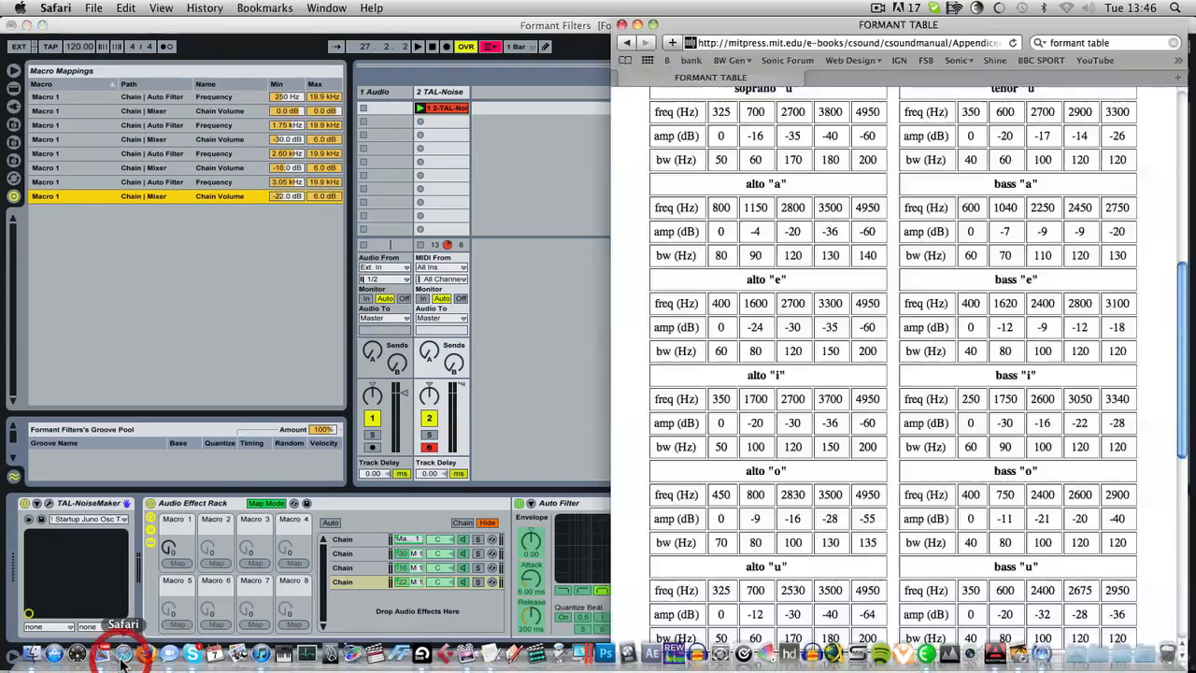
scroll(down, 3)
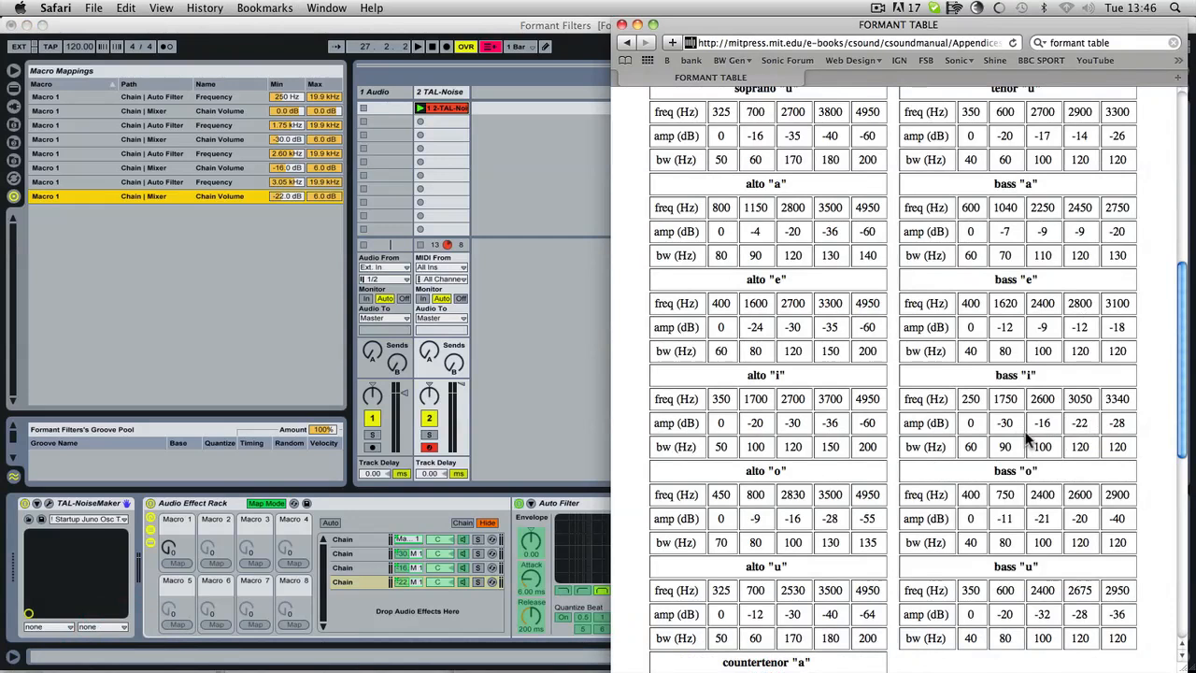
mouse_move(224, 346)
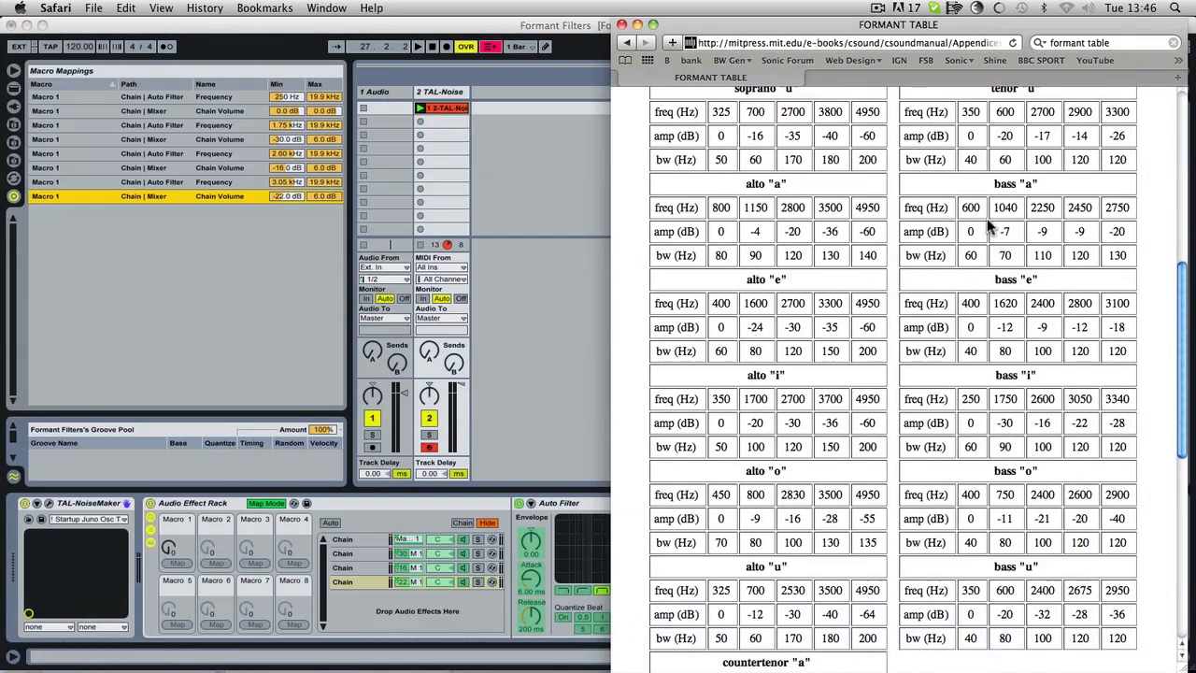
mouse_move(393, 252)
text(2250)
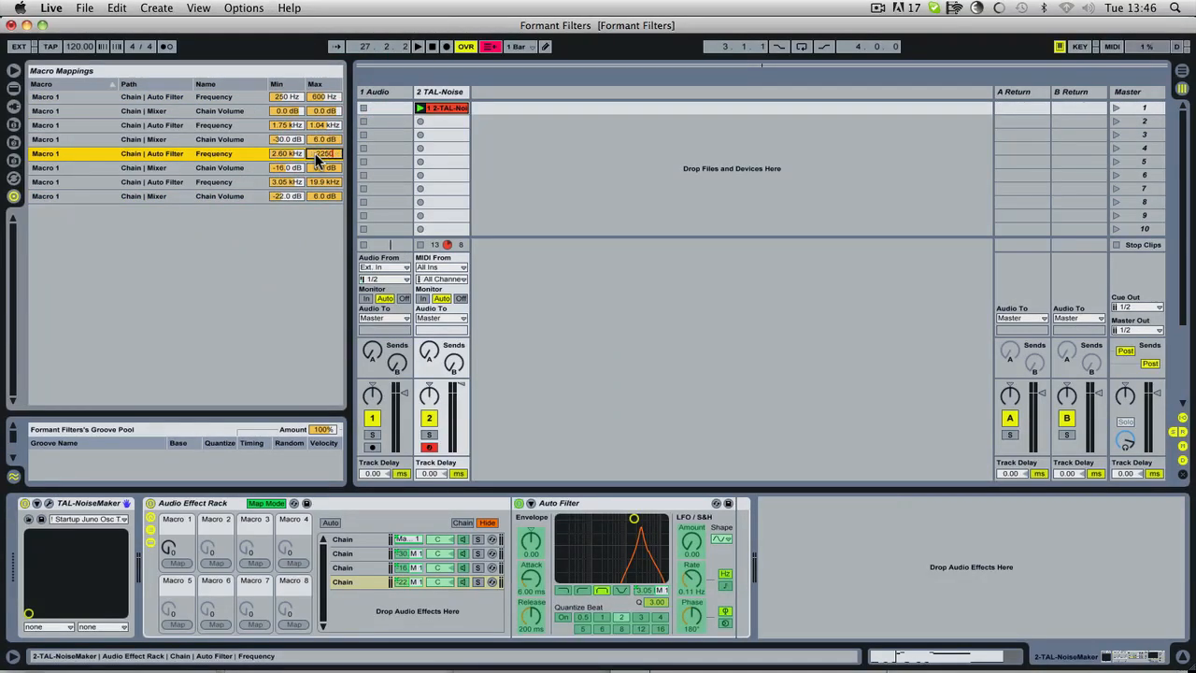
Step: Adjust a filter frequency mapping's maximum to match the table value
click(124, 651)
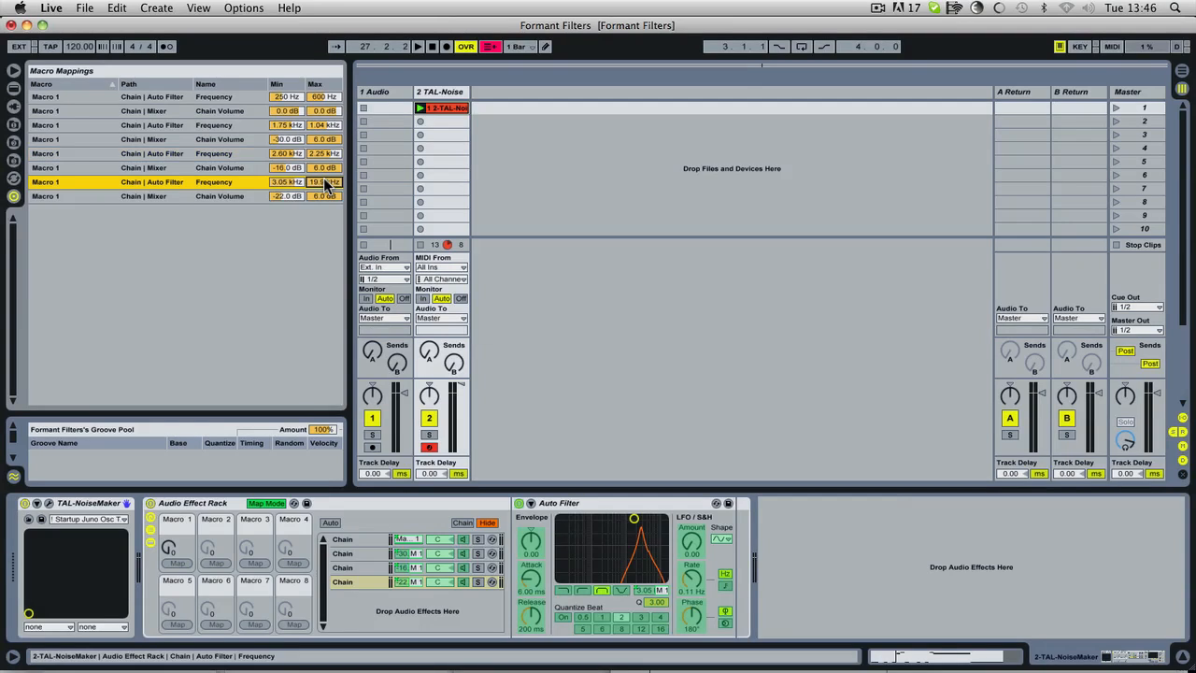
drag(325, 182, 325, 168)
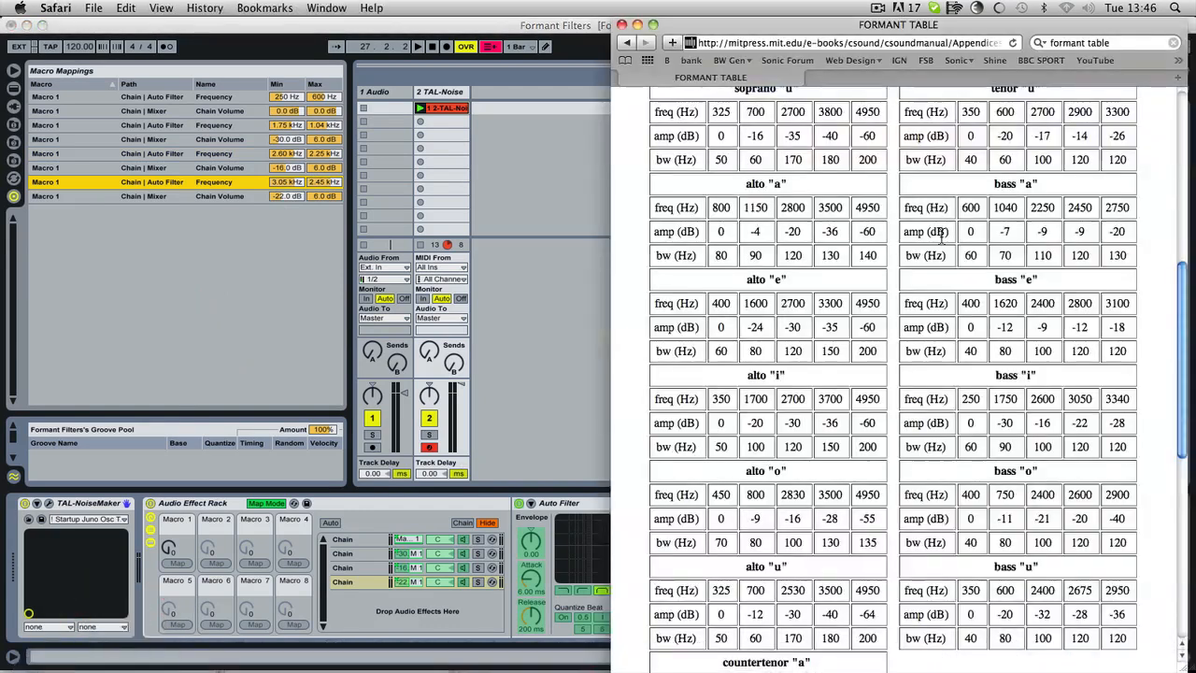
mouse_move(502, 232)
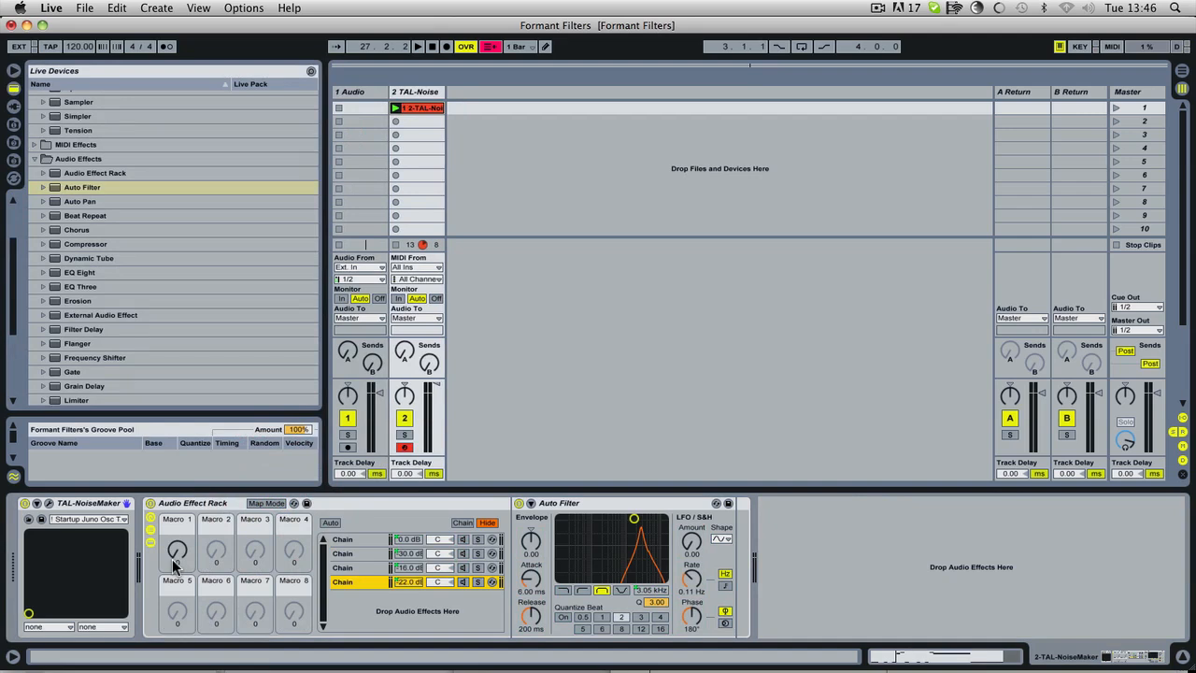
Step: Sweep Macro 1 up and down to morph the formant filters, leaving it at a new position
drag(178, 551, 178, 545)
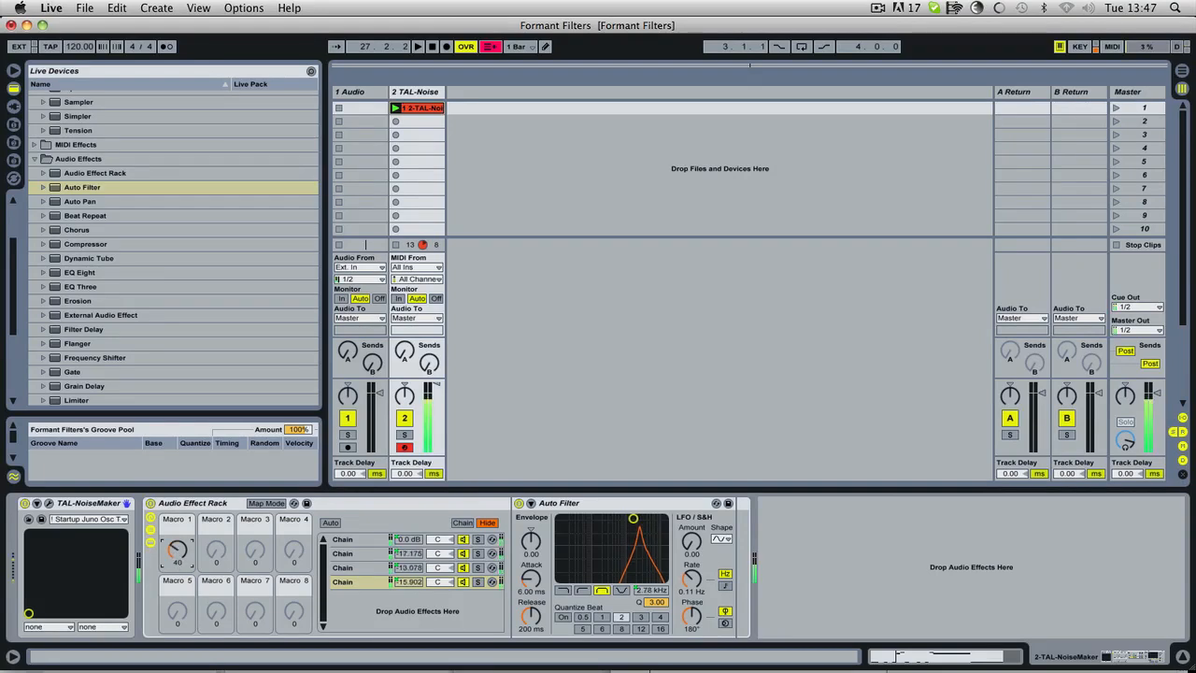
drag(176, 549, 176, 523)
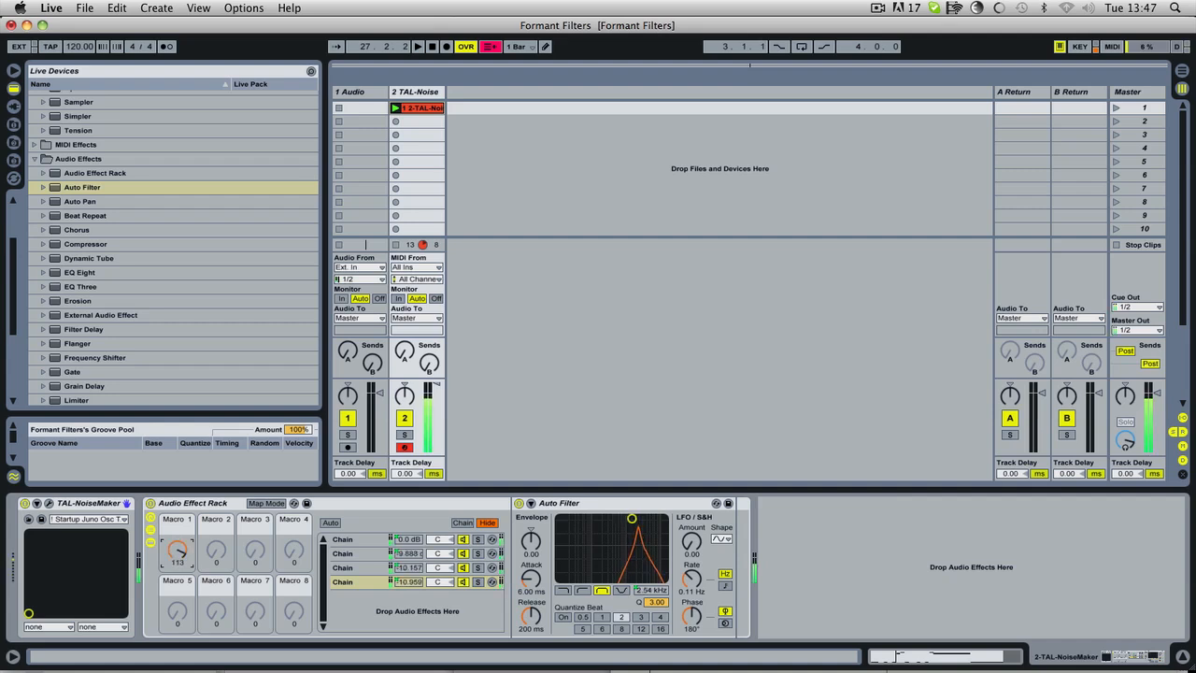
drag(177, 551, 178, 561)
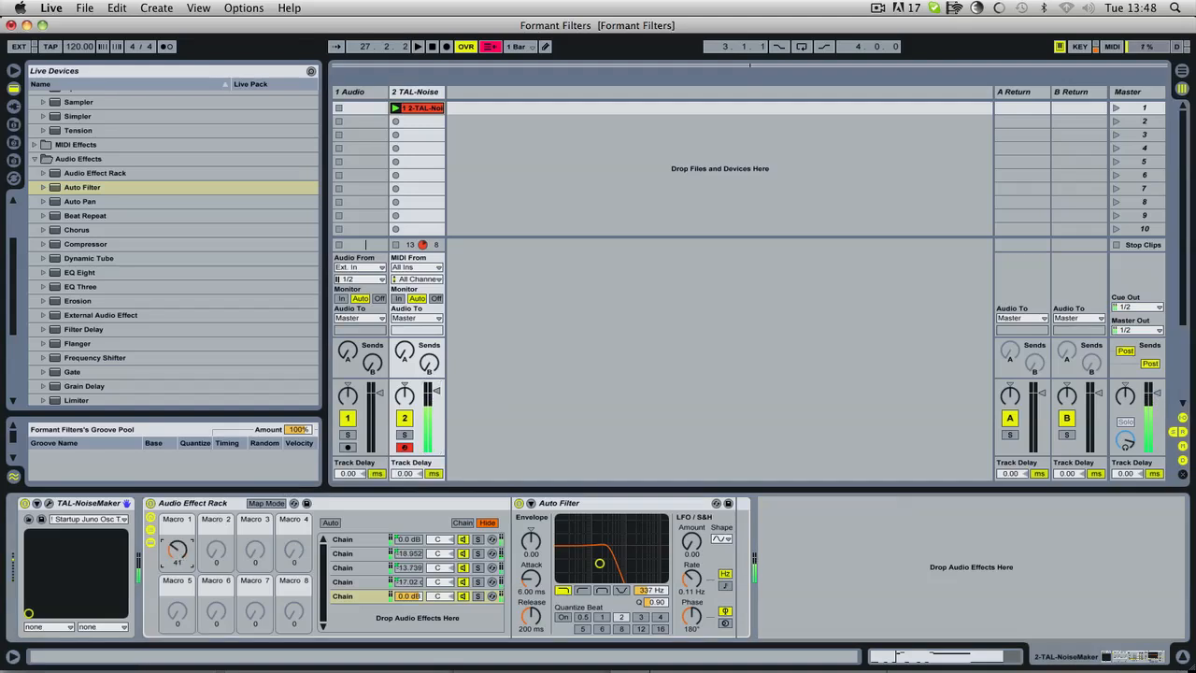
Step: Sweep Macro 1 again with the low-pass chain included and settle on a new setting
drag(175, 550, 179, 540)
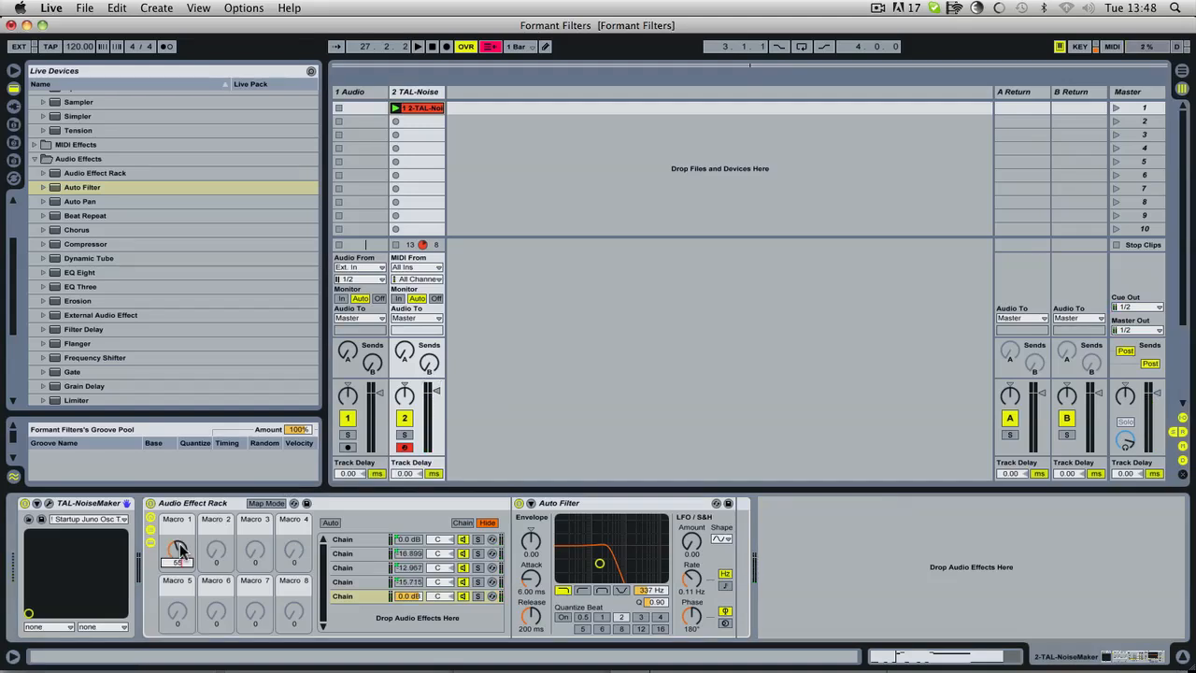
drag(178, 550, 178, 538)
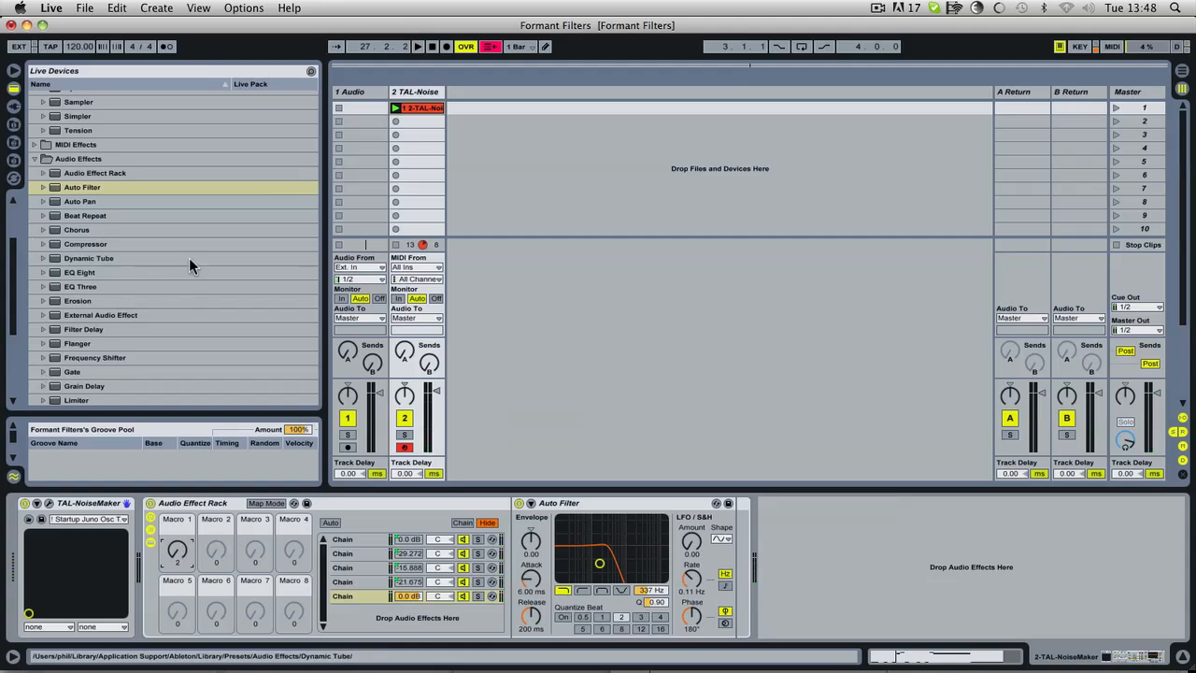
Step: Audition the vowel macro morph through the added Redux, leaving Macro 1 repositioned
scroll(down, 3)
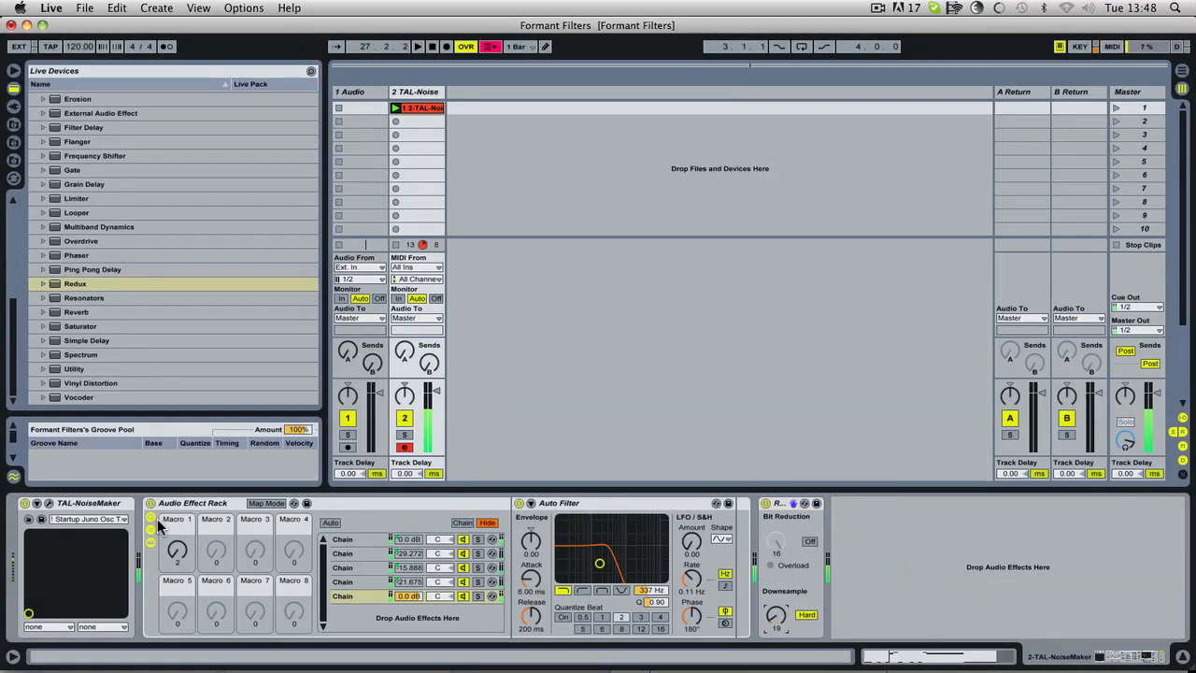
drag(176, 550, 176, 533)
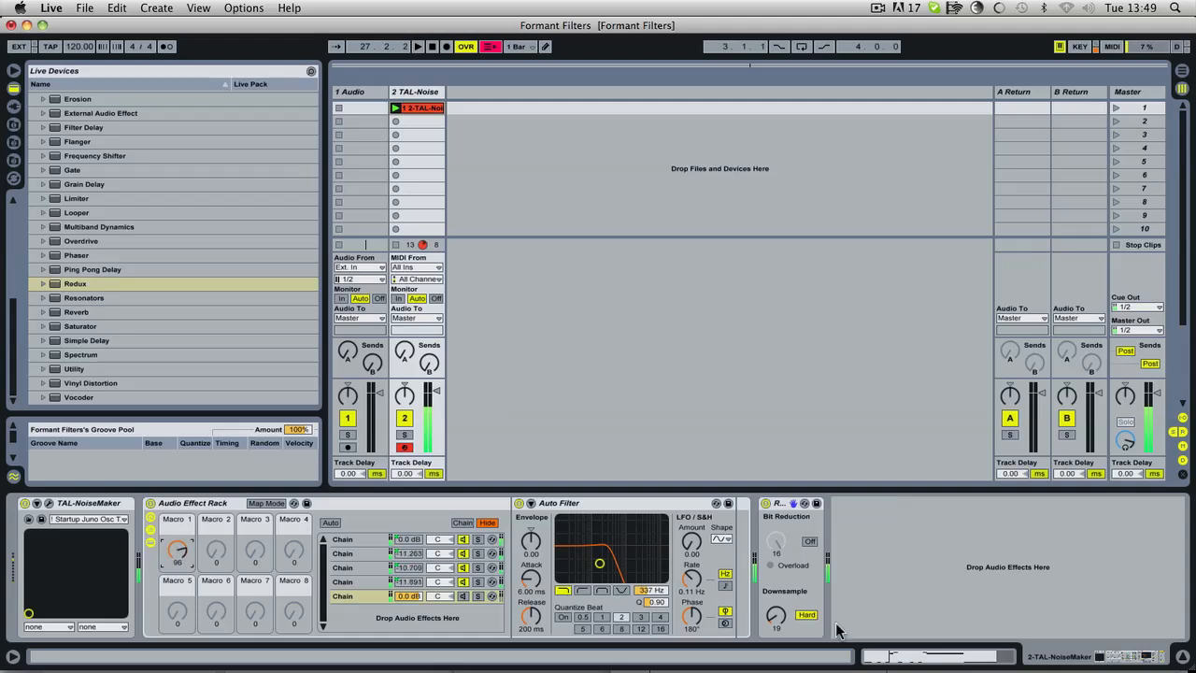
mouse_move(781, 621)
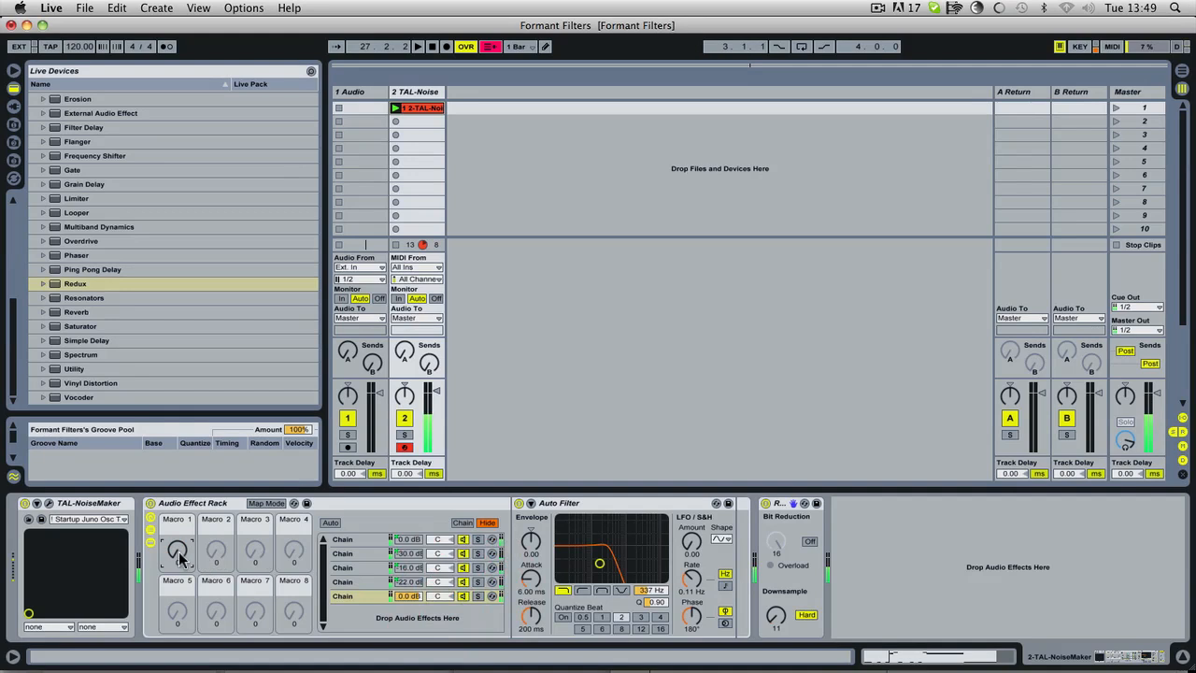
drag(177, 546, 178, 538)
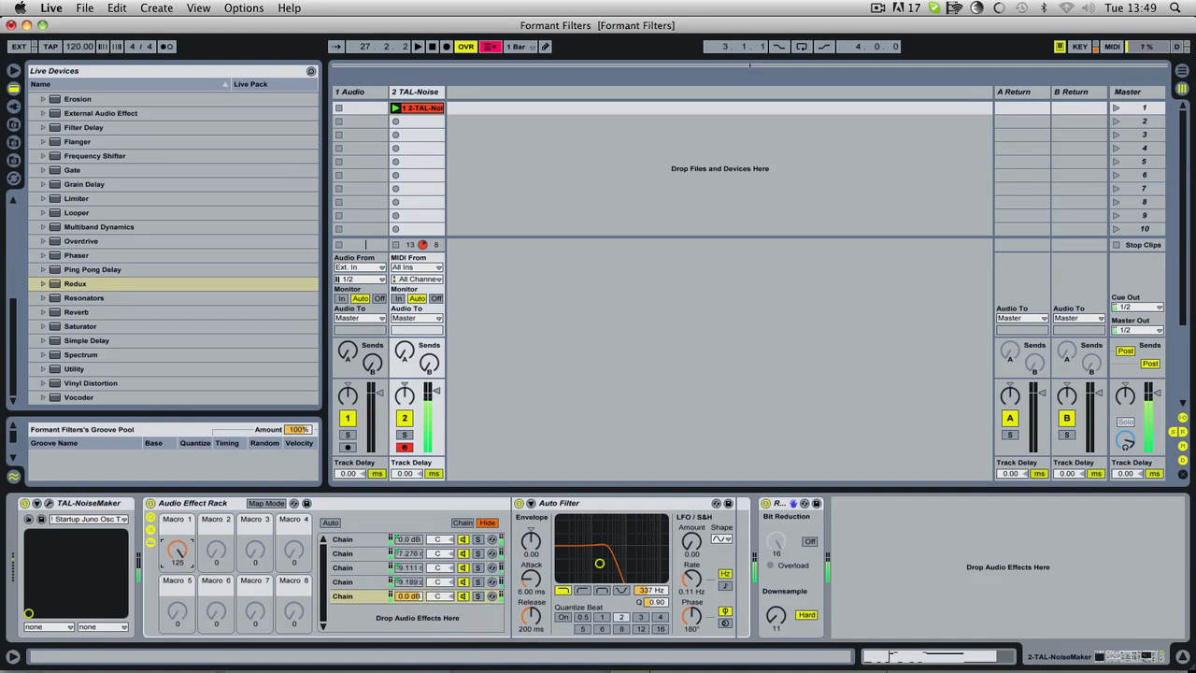
drag(177, 550, 183, 542)
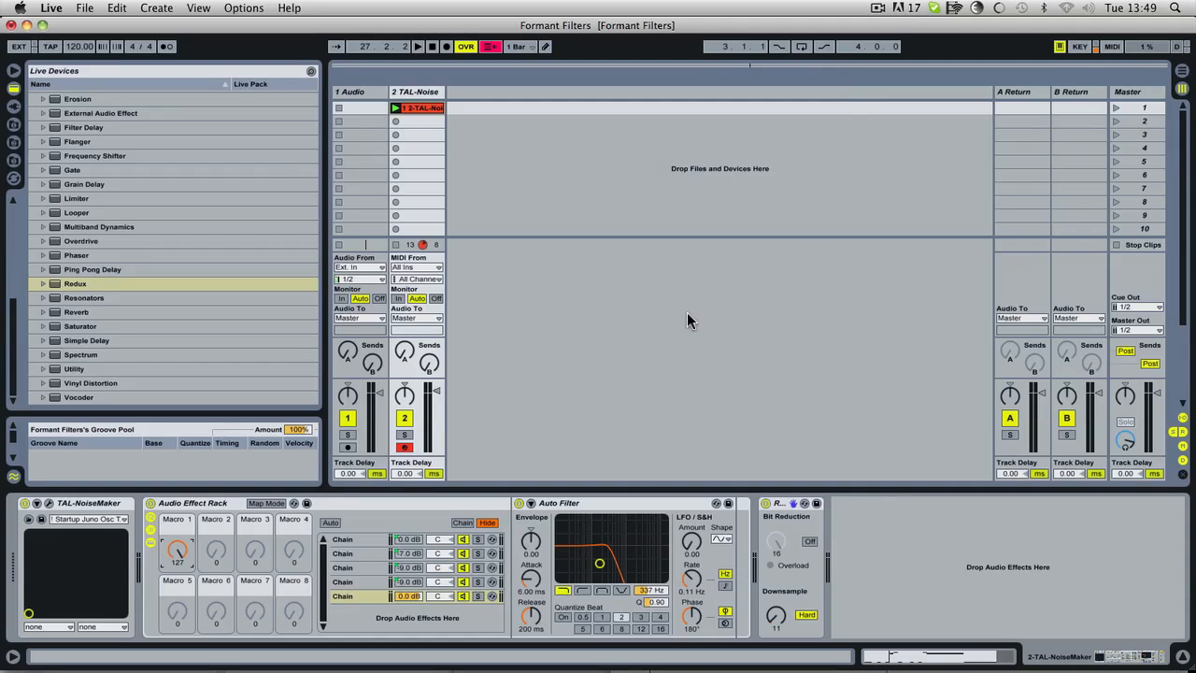
mouse_move(752, 336)
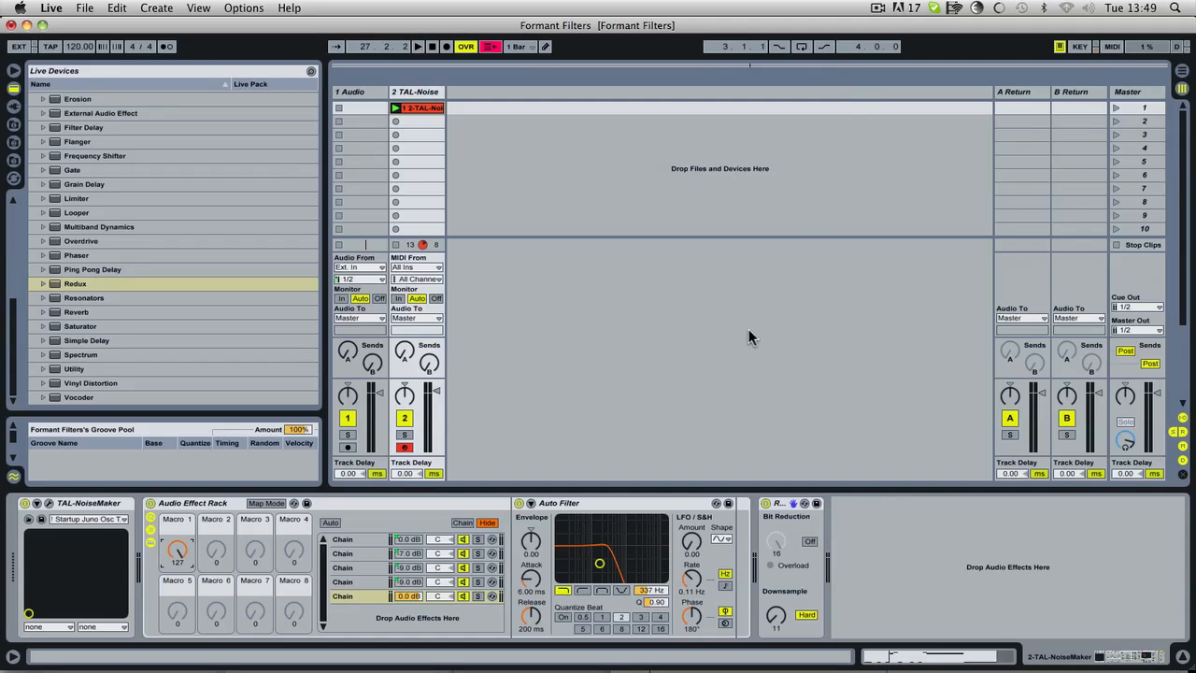
mouse_move(546, 314)
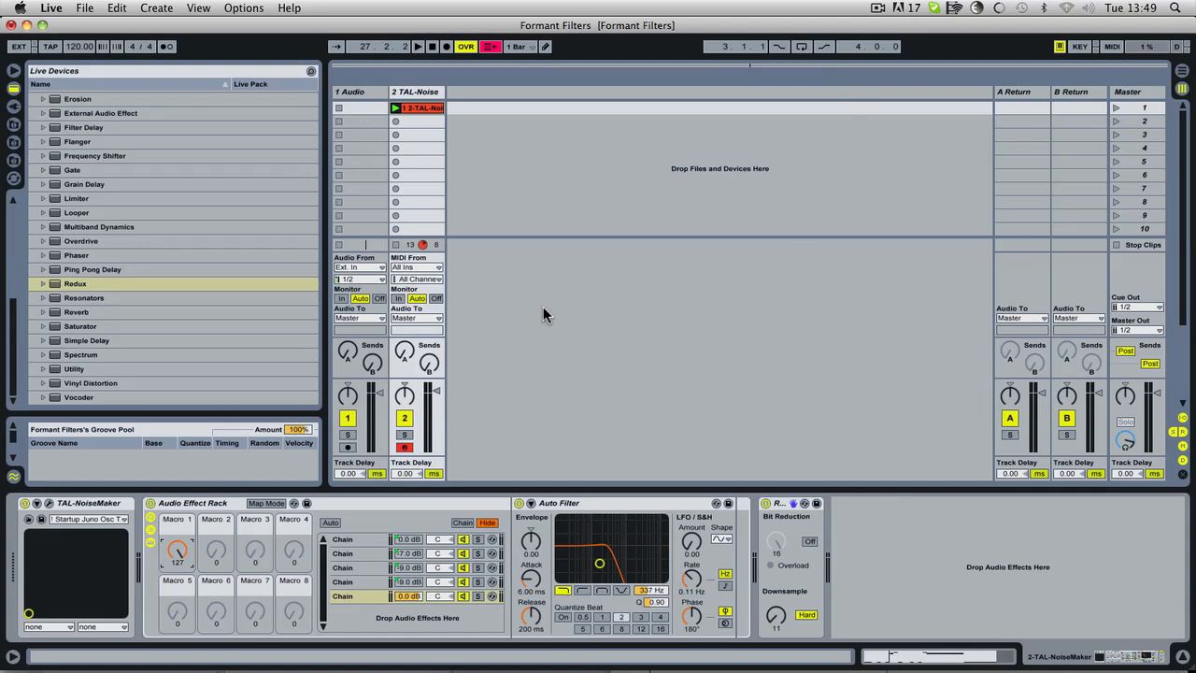
mouse_move(624, 295)
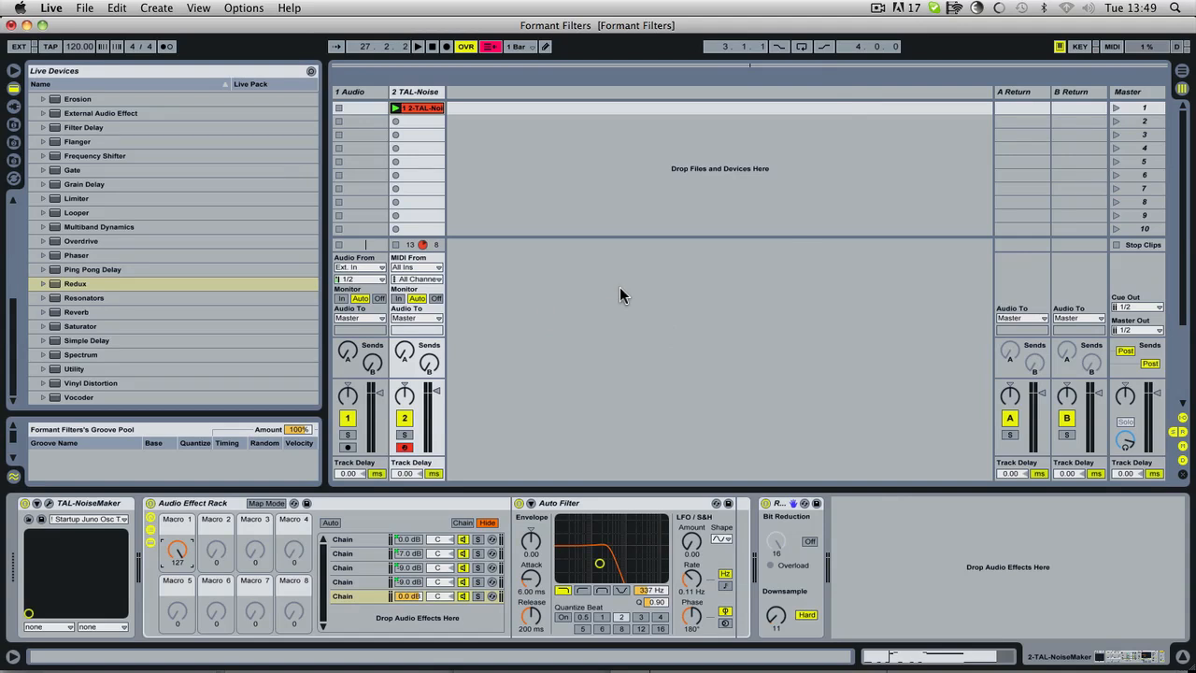
mouse_move(564, 157)
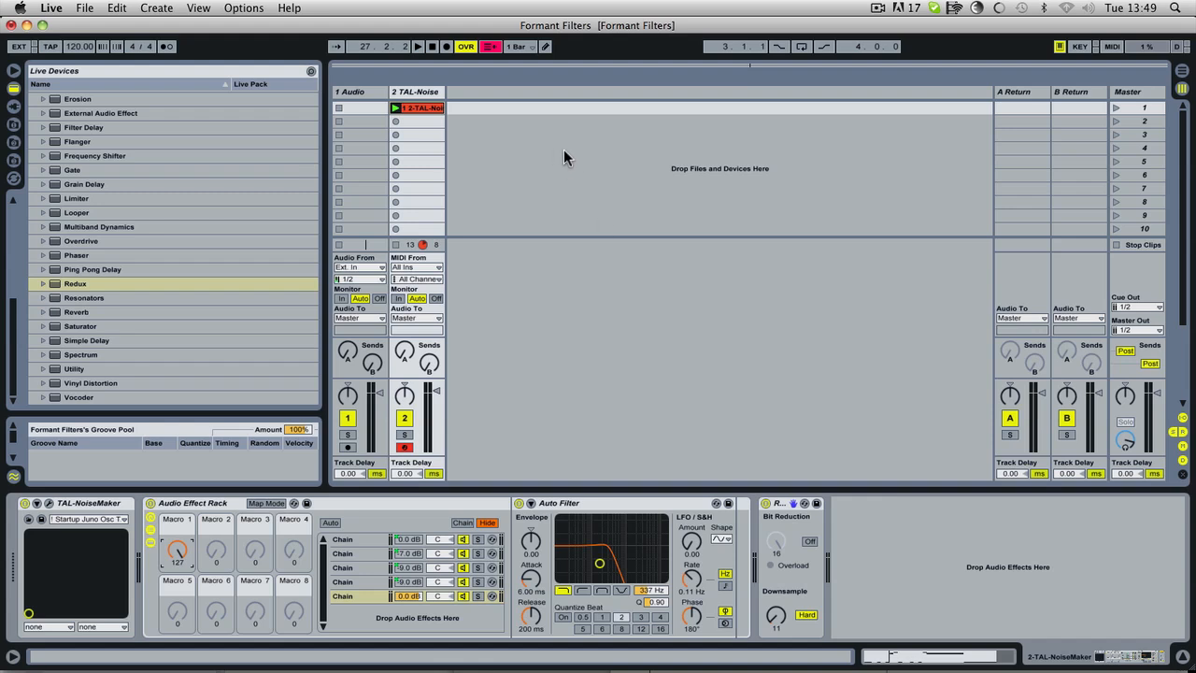